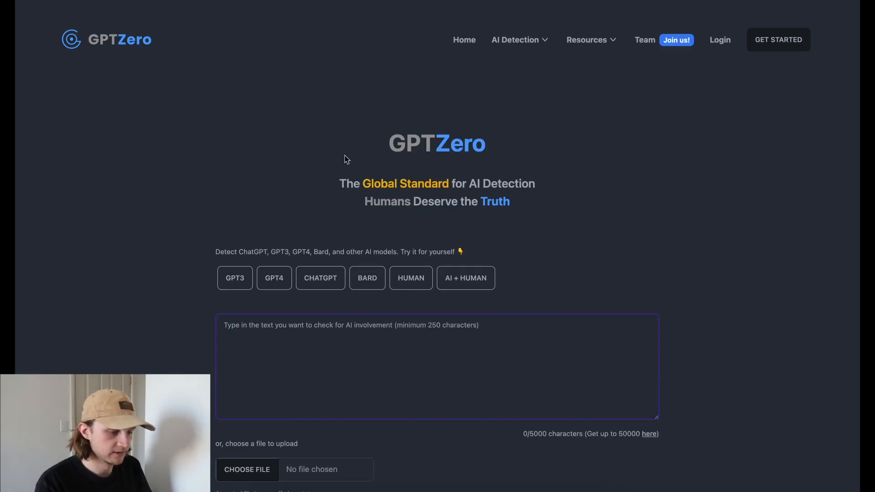
mouse_move(382, 152)
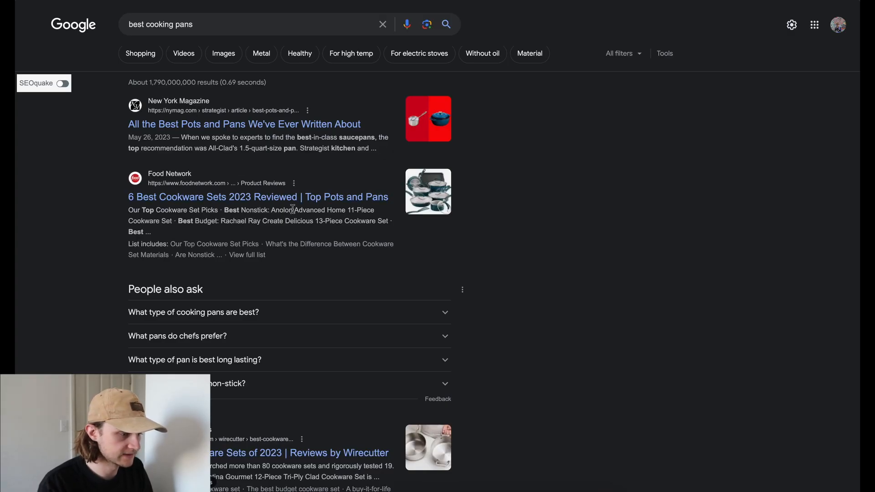
Open the Food Network '6 Best Cookware Sets 2023' result and scroll into the article
click(258, 197)
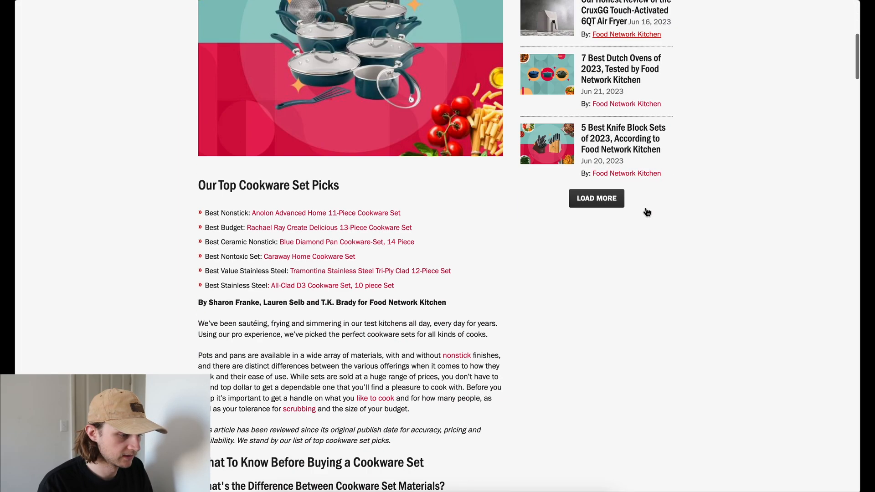
scroll(down, 3)
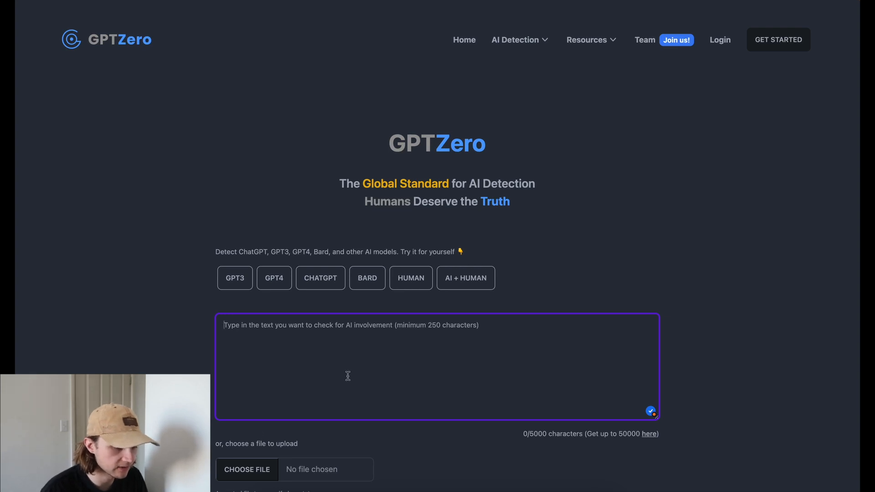
mouse_move(274, 307)
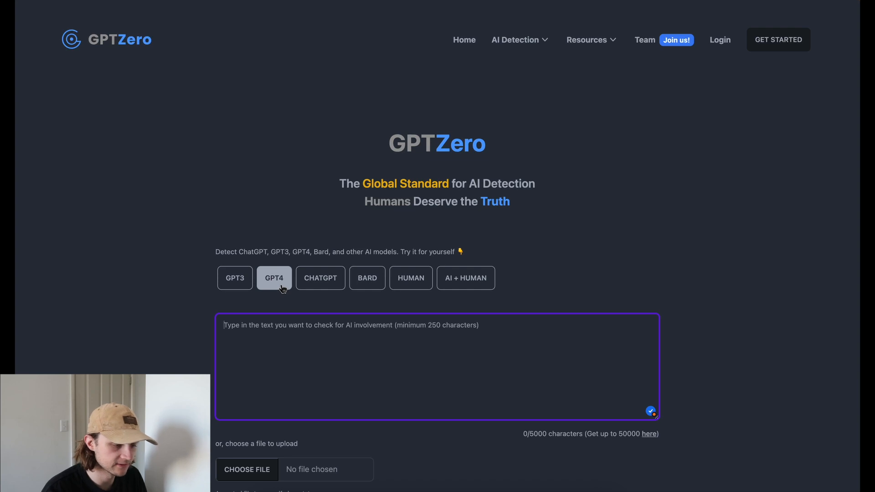
mouse_move(381, 315)
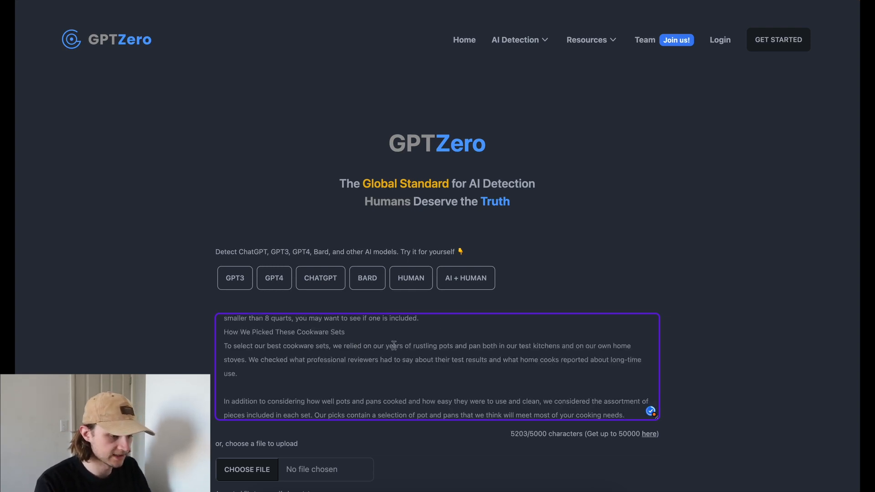
Run GPTZero on the pasted Food Network text (4947 characters), getting an entirely-human verdict
scroll(down, 3)
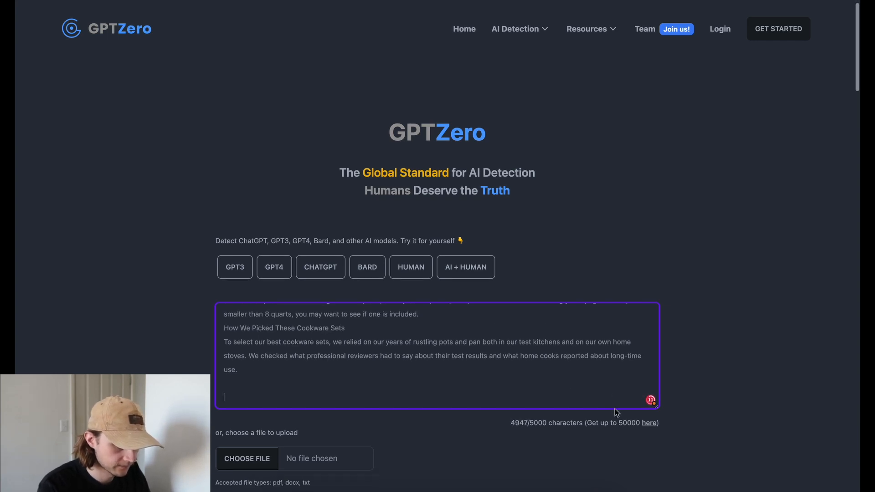
scroll(down, 3)
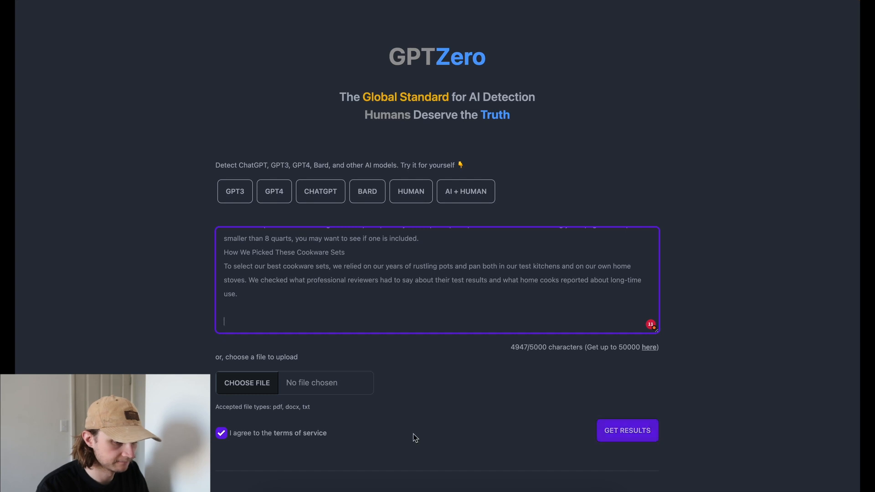
click(627, 430)
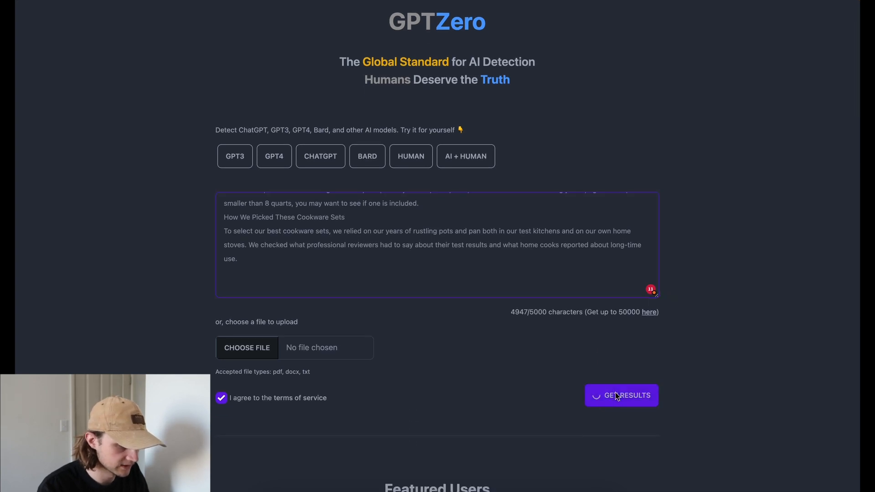
click(620, 395)
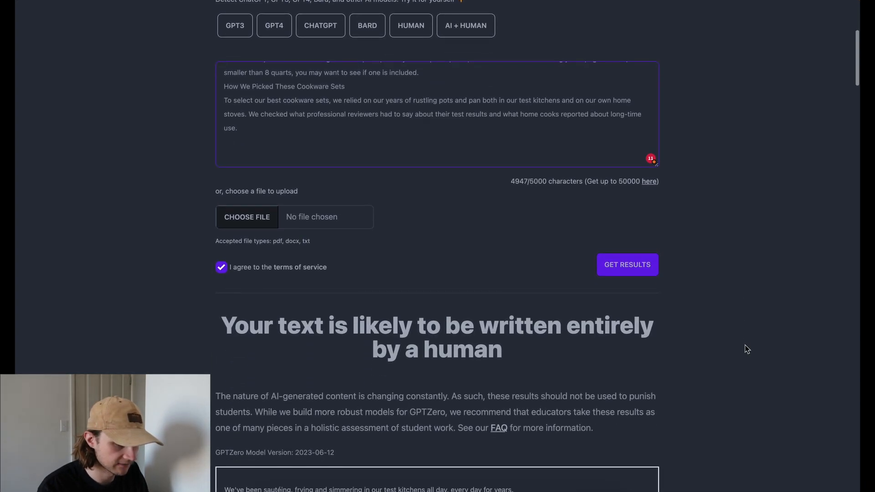
scroll(down, 3)
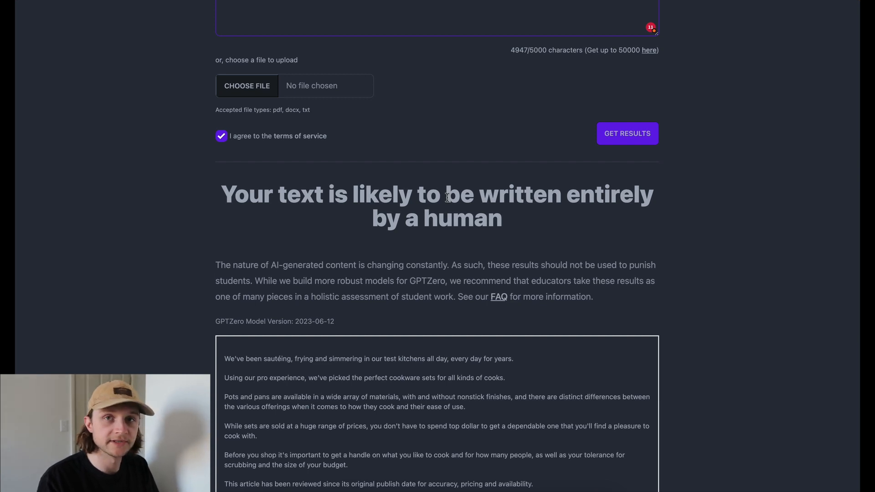
Scroll back through GPTZero's human verdict before returning to the article
scroll(up, 3)
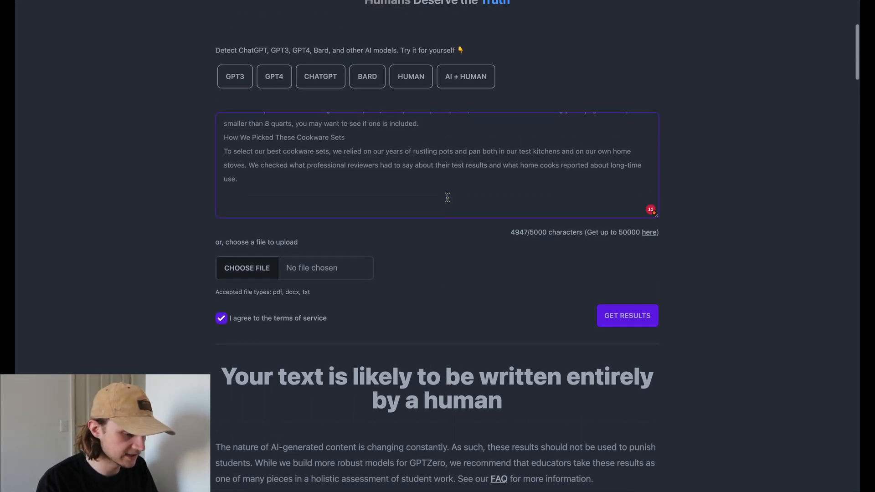
scroll(up, 3)
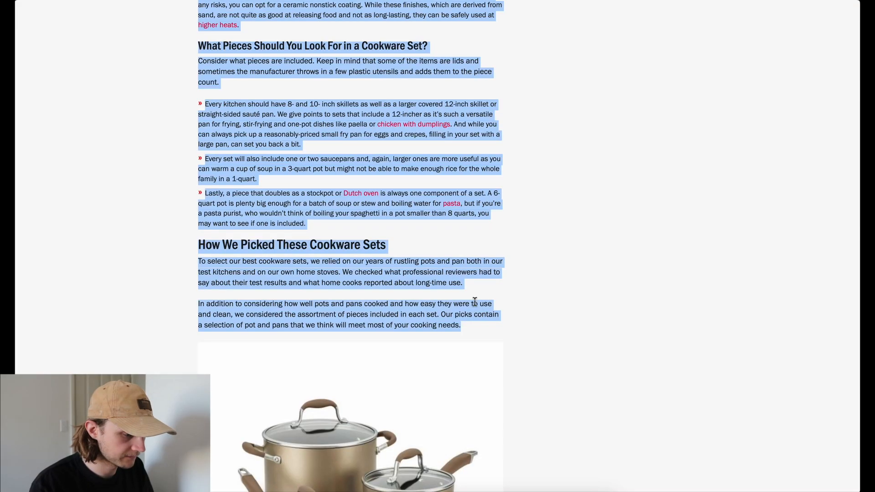
scroll(up, 3)
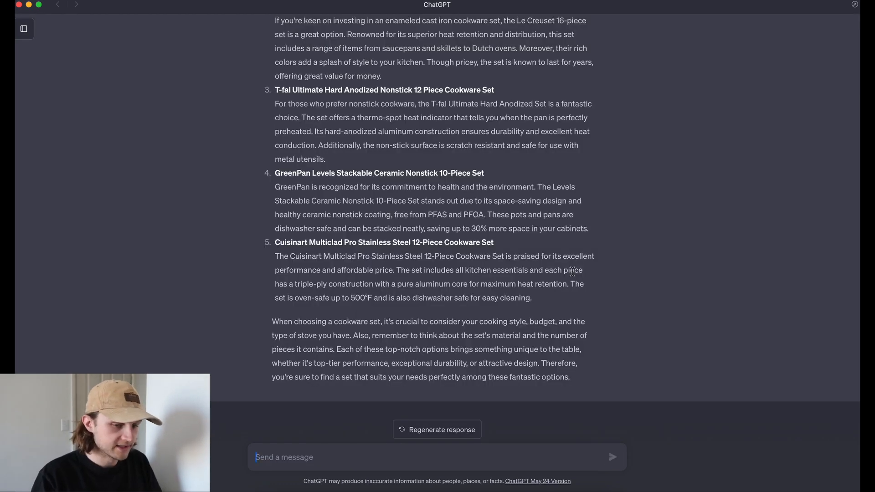
Copy the GPT-4 'best cookware sets of 2023' article from the ChatGPT response
scroll(up, 3)
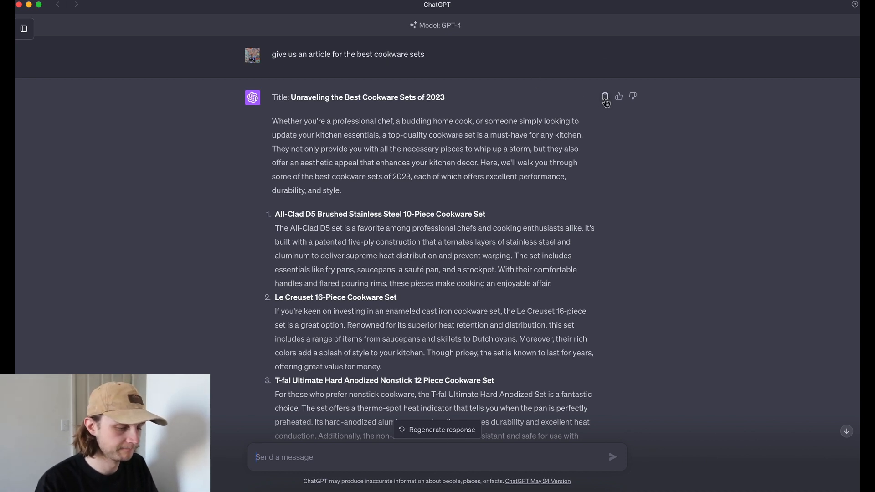
click(605, 95)
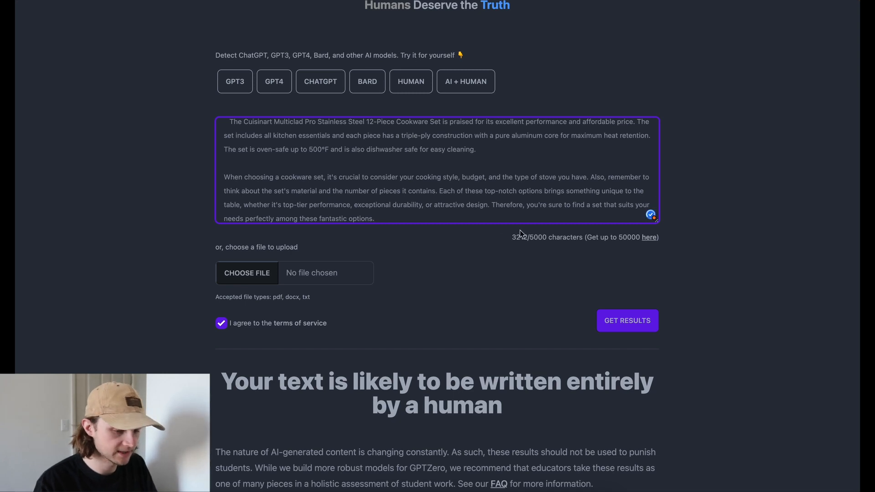
mouse_move(627, 320)
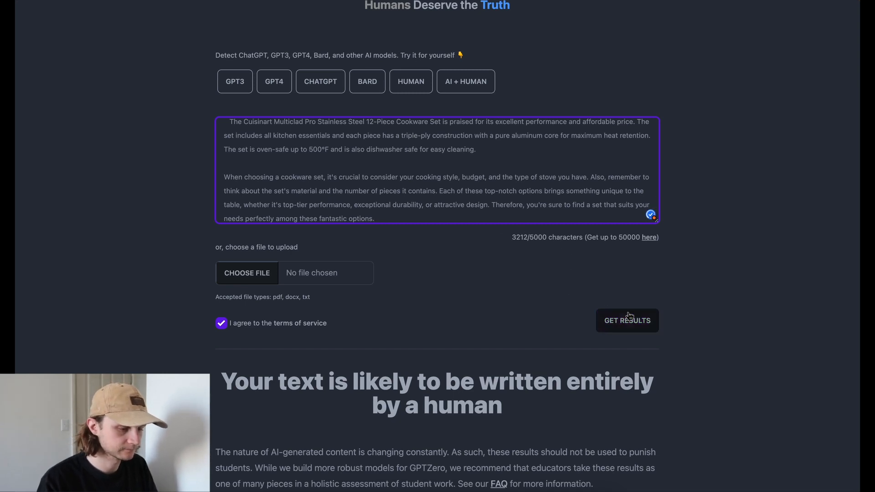
Run GPTZero on the GPT-4 article and read down through the flagged low-perplexity sentences
click(627, 320)
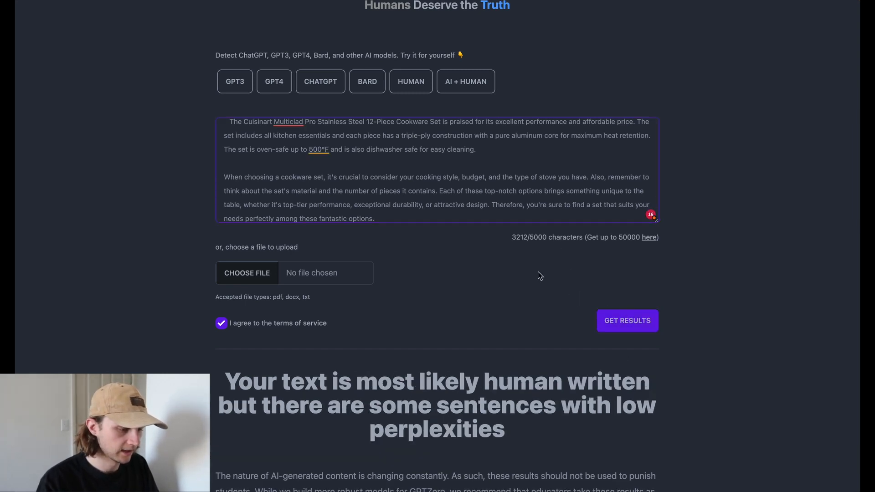
scroll(down, 3)
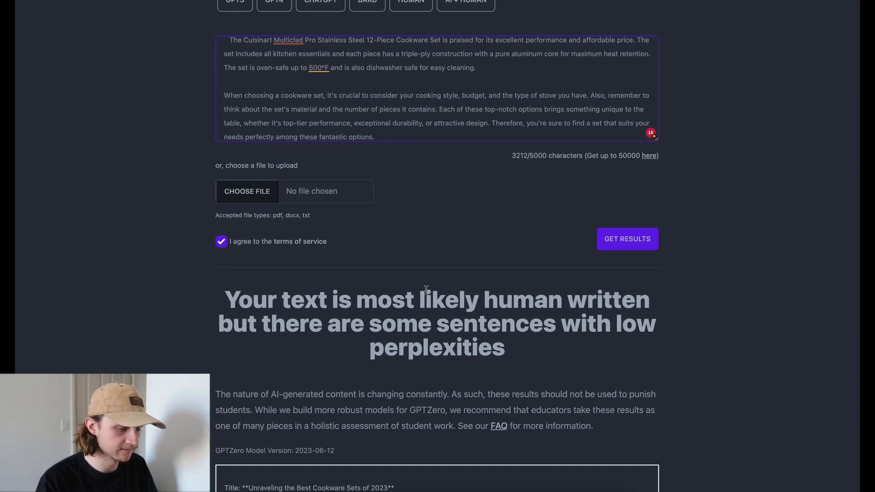
scroll(down, 3)
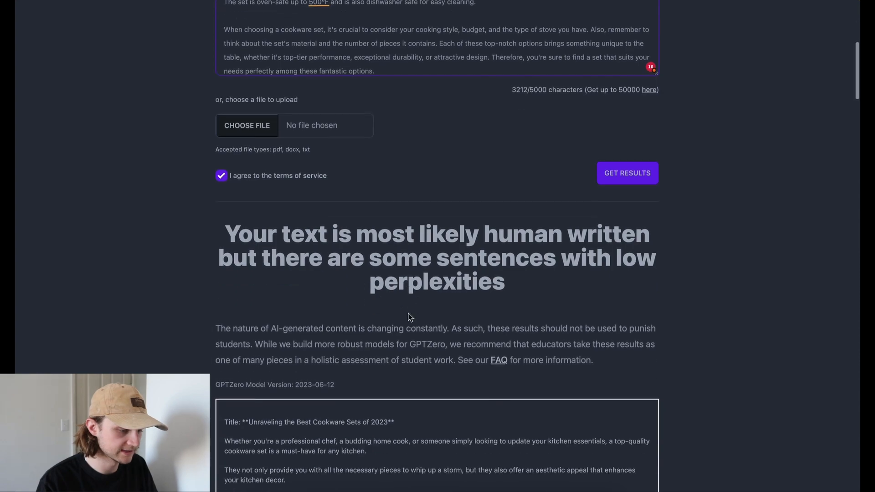
scroll(down, 3)
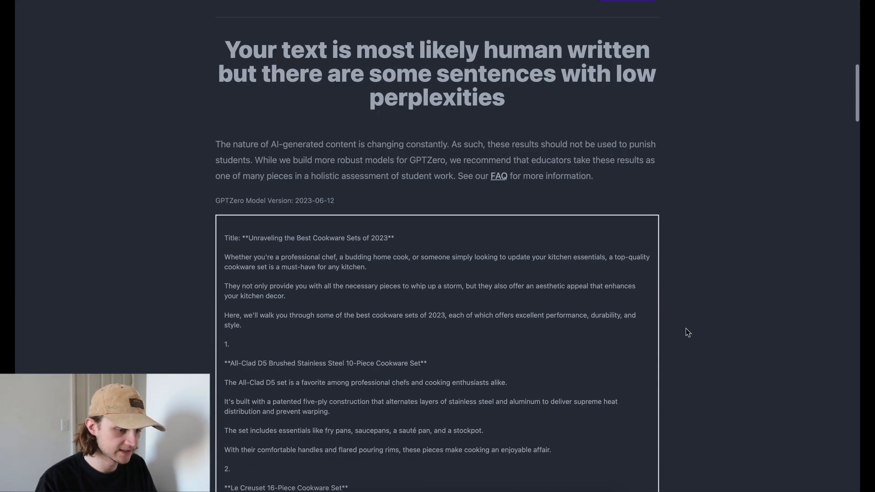
scroll(down, 3)
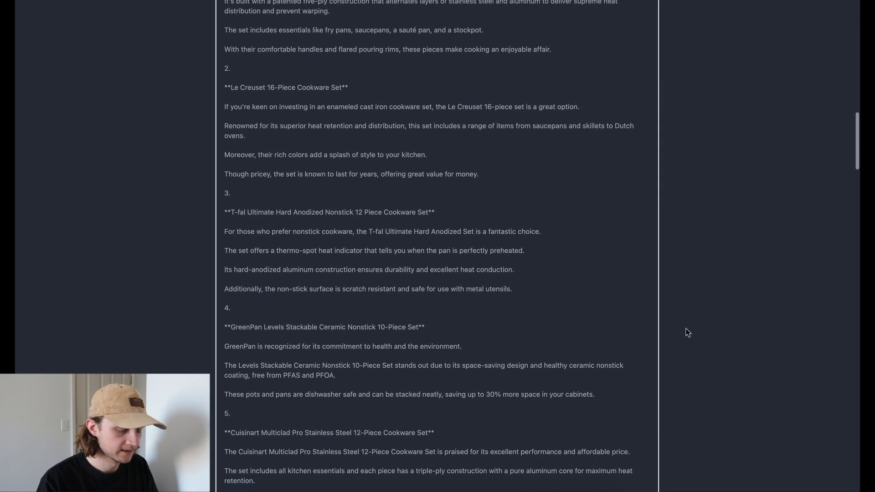
scroll(down, 3)
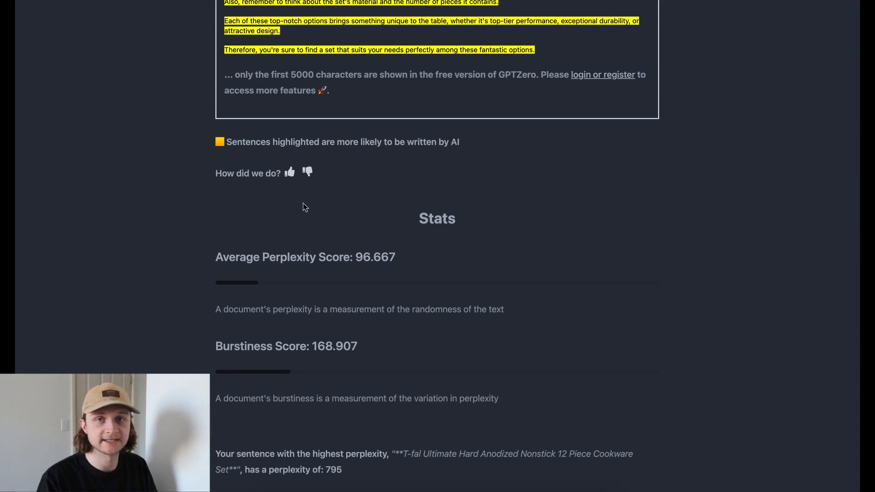
mouse_move(467, 228)
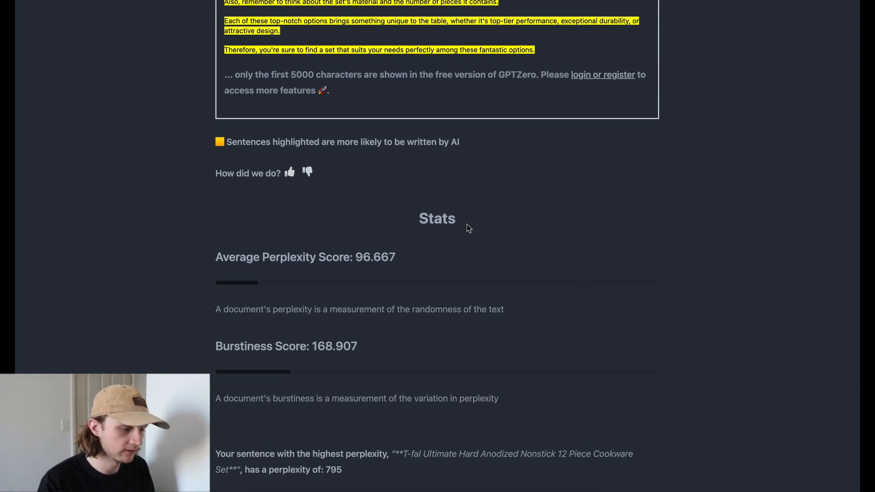
mouse_move(321, 257)
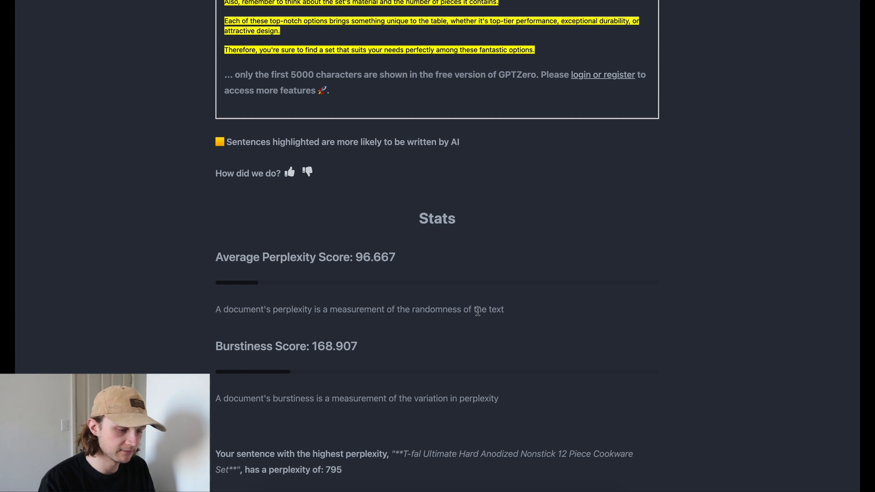
mouse_move(431, 384)
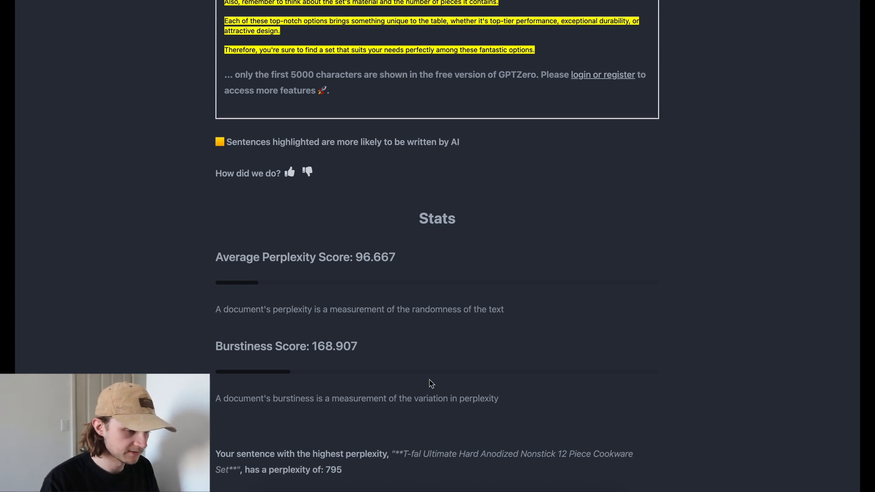
Review the perplexity 96.667 and burstiness 168.907 stats and the mostly-human verdict
scroll(up, 3)
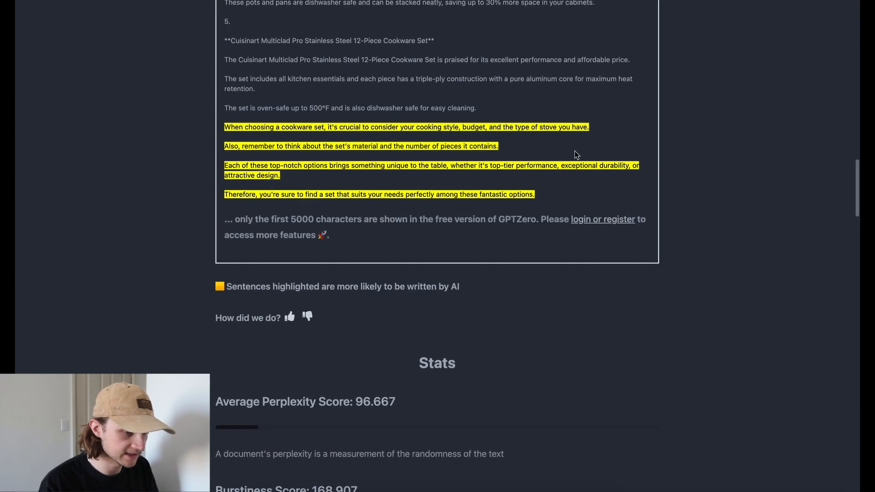
mouse_move(555, 184)
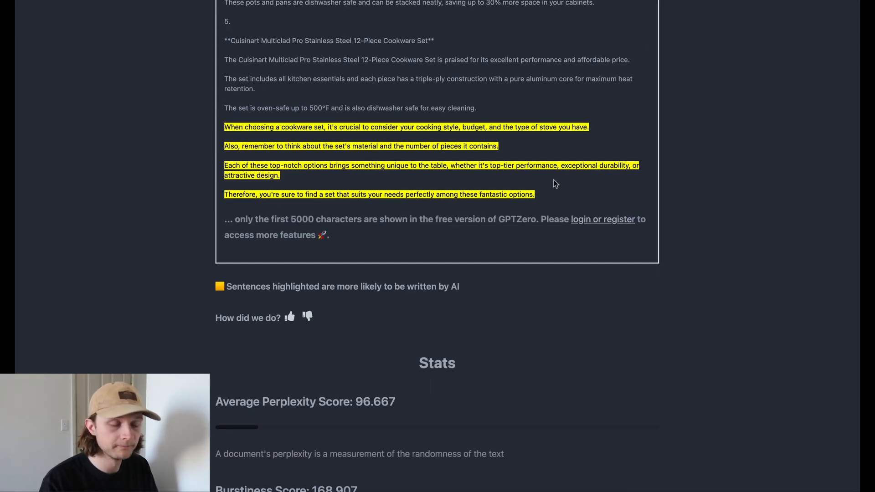
scroll(up, 3)
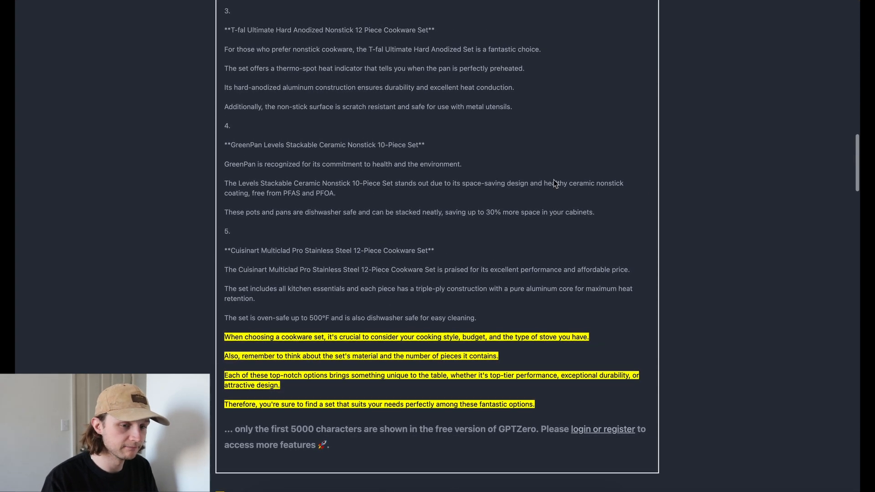
scroll(up, 3)
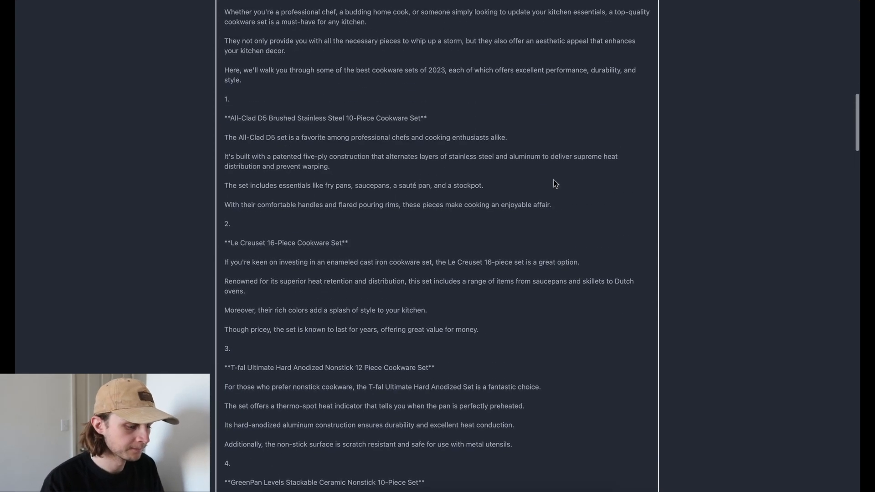
scroll(up, 3)
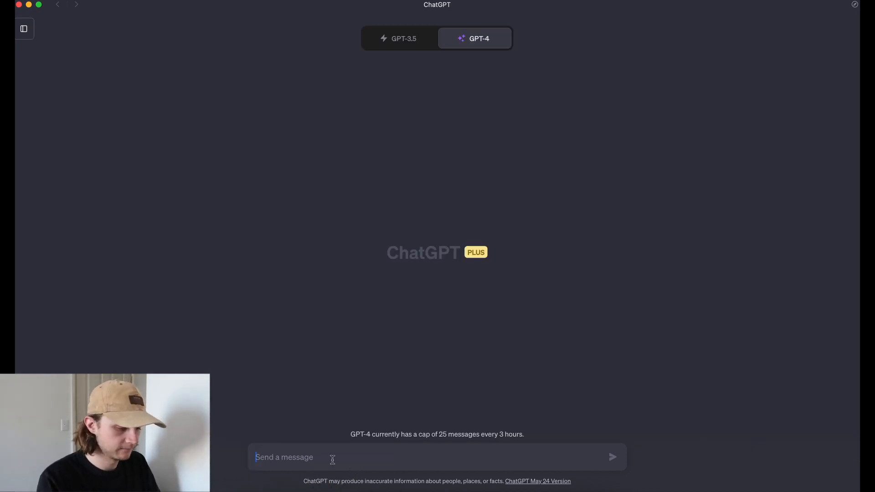
Ask GPT-4 for a human-sounding cookware sets article with medium perplexity, burstiness and anecdotes
text(please write me)
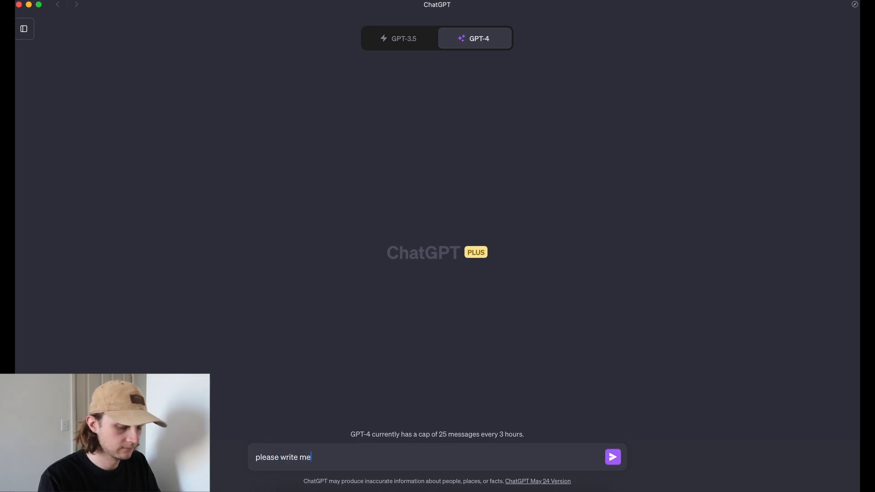
text(an article)
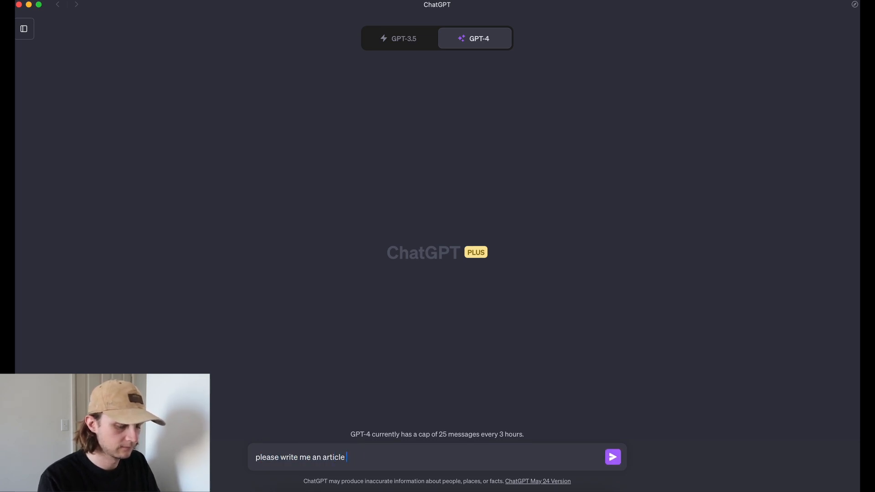
text(about the best cookw)
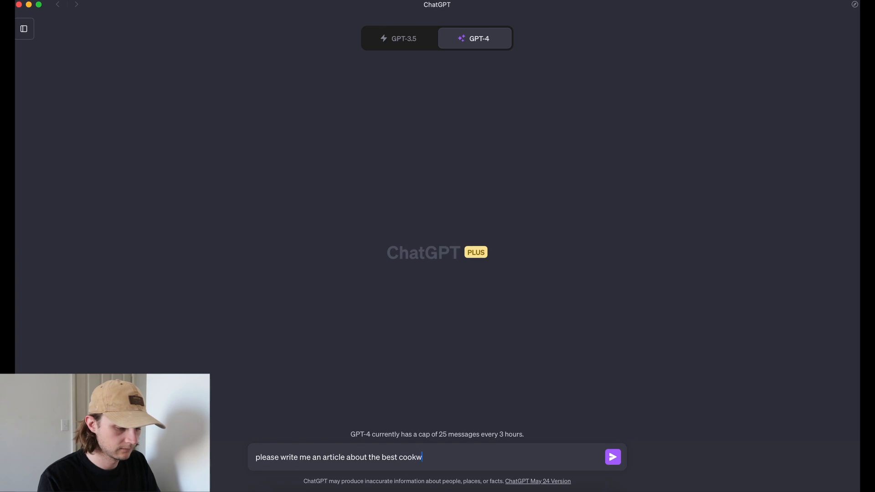
text(are sets using)
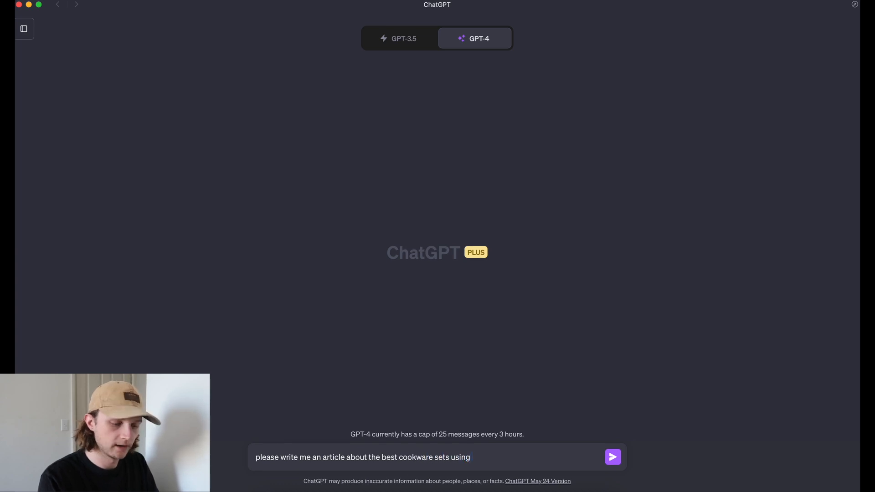
key(Backspace)
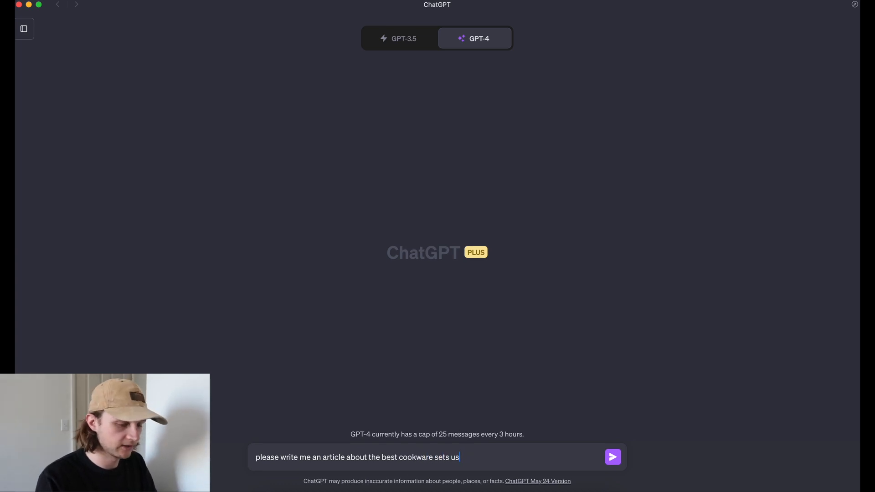
text(.)
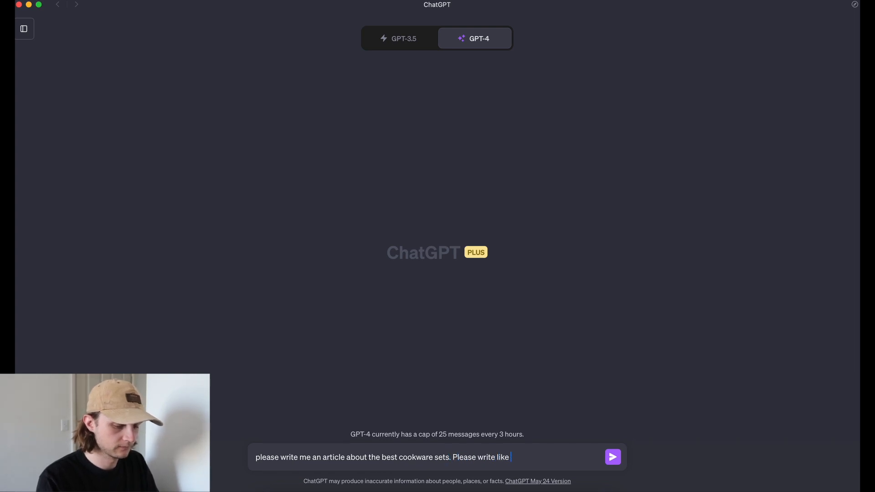
text(a human this is to have)
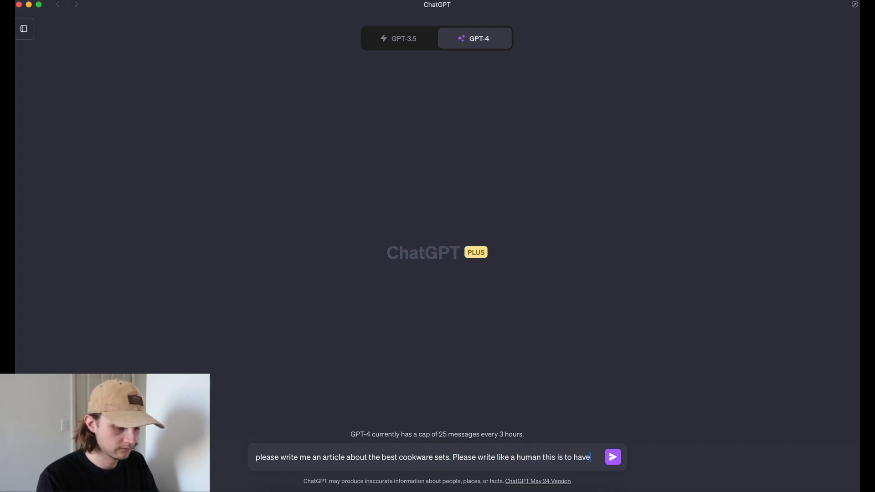
text(a medium amount of perplexity and bustiness as well as us)
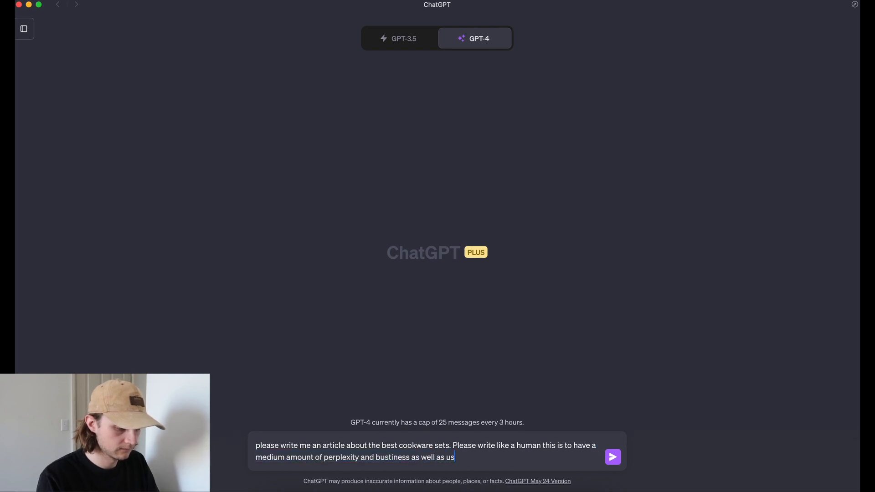
click(613, 456)
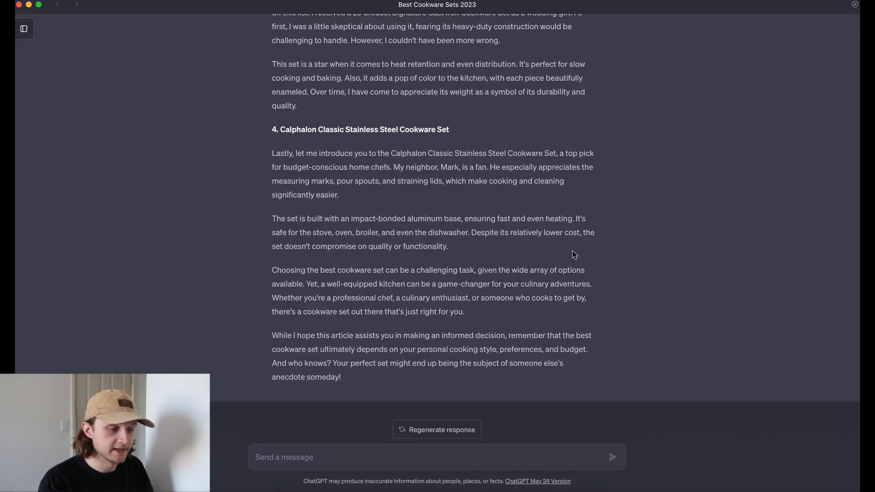
Scroll through the generated anecdote-filled cookware article to select it
scroll(up, 3)
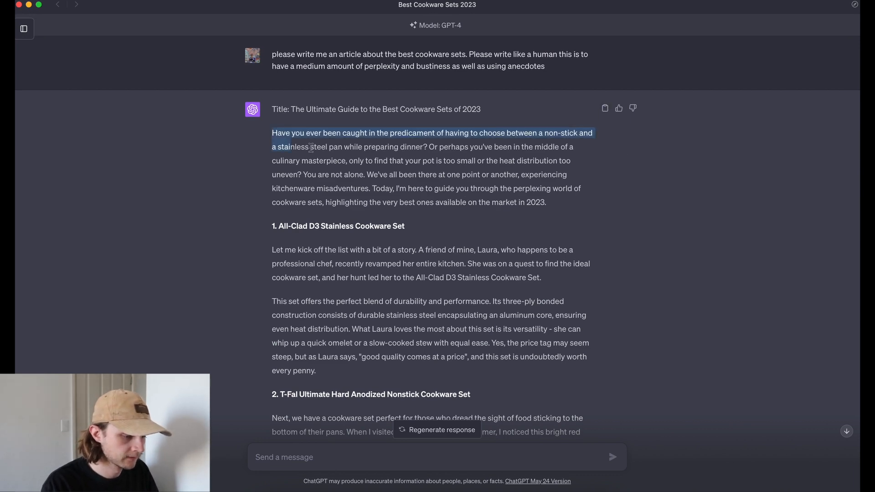
scroll(down, 3)
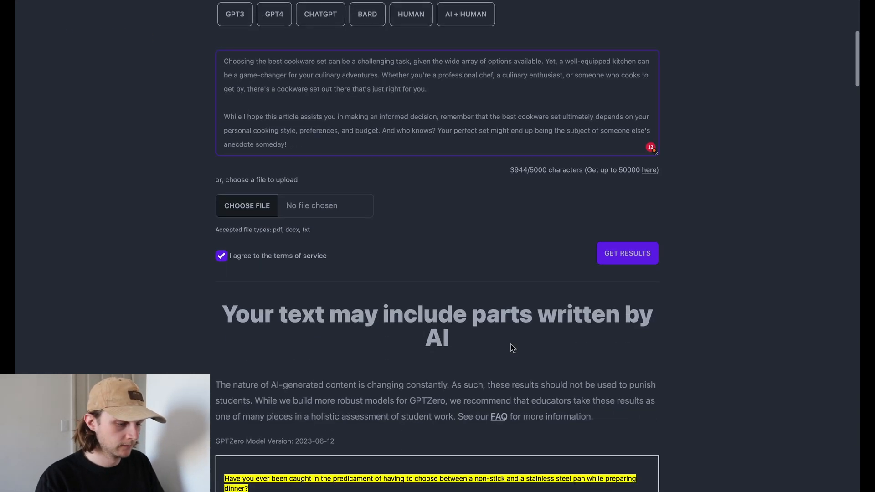
Review GPTZero's results flagging nearly every sentence of the anecdote article as likely AI
scroll(down, 3)
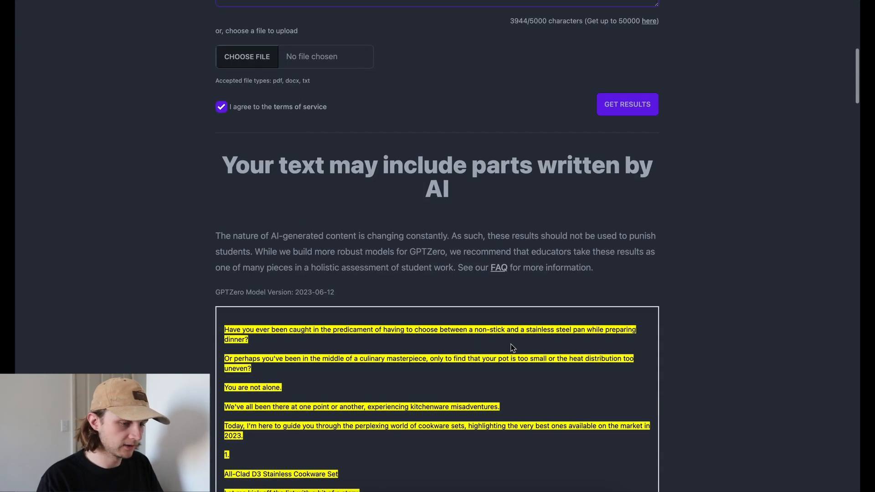
scroll(down, 3)
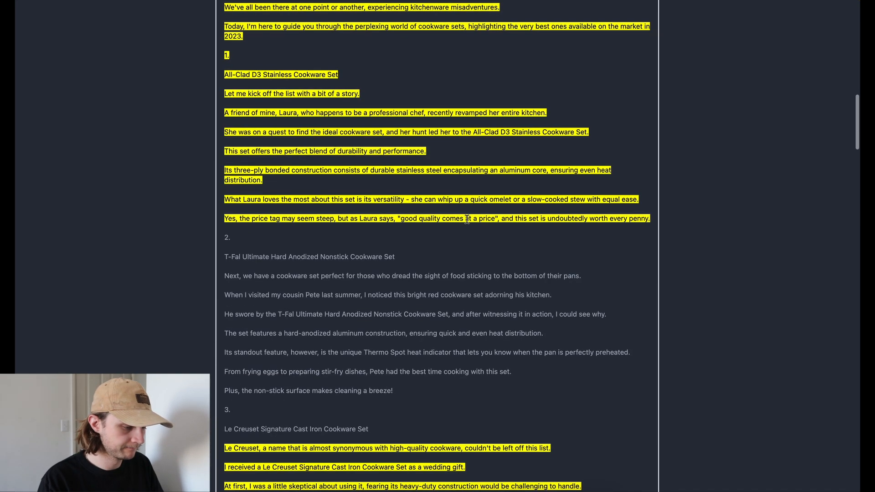
scroll(down, 3)
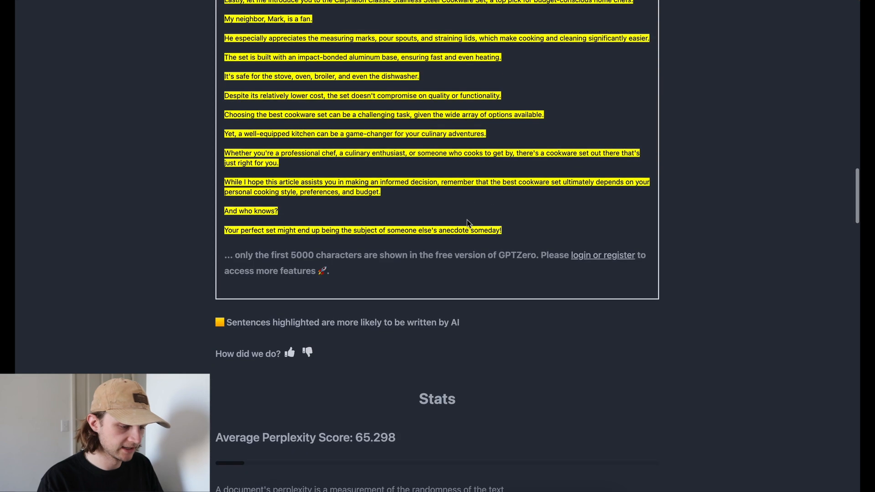
scroll(up, 3)
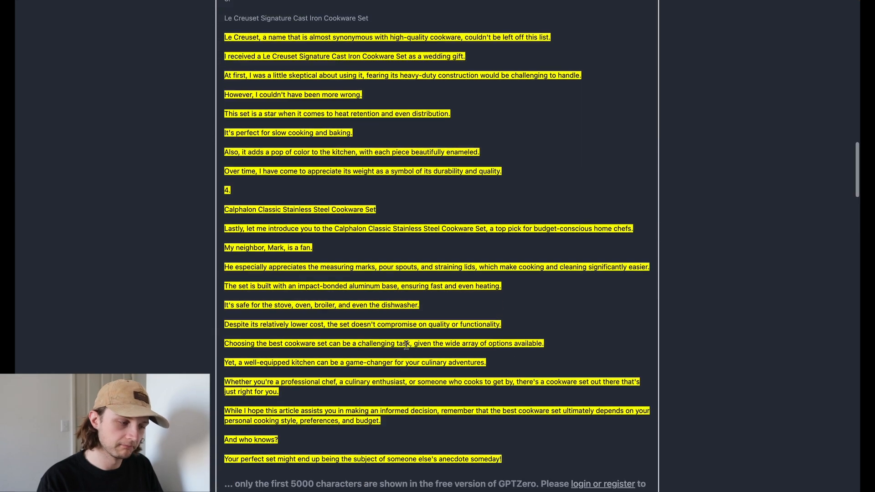
Scroll back up past the average perplexity 65.298 stats to the ChatGPT article
scroll(up, 3)
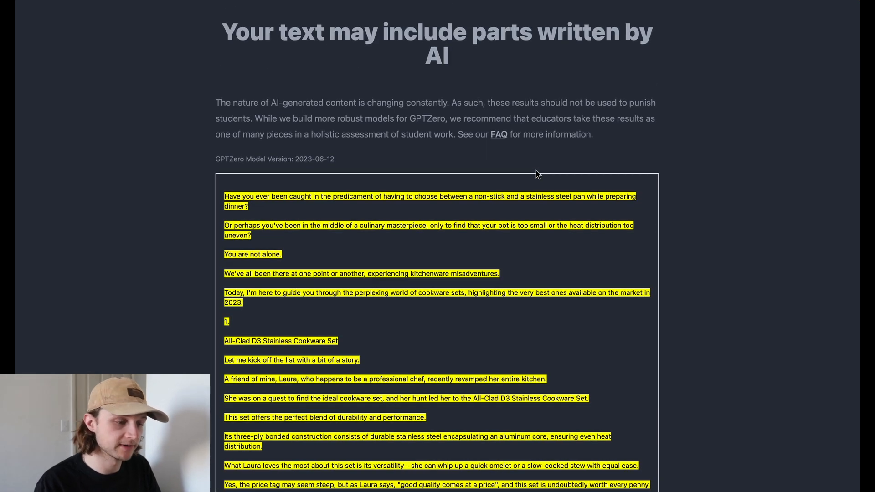
scroll(up, 3)
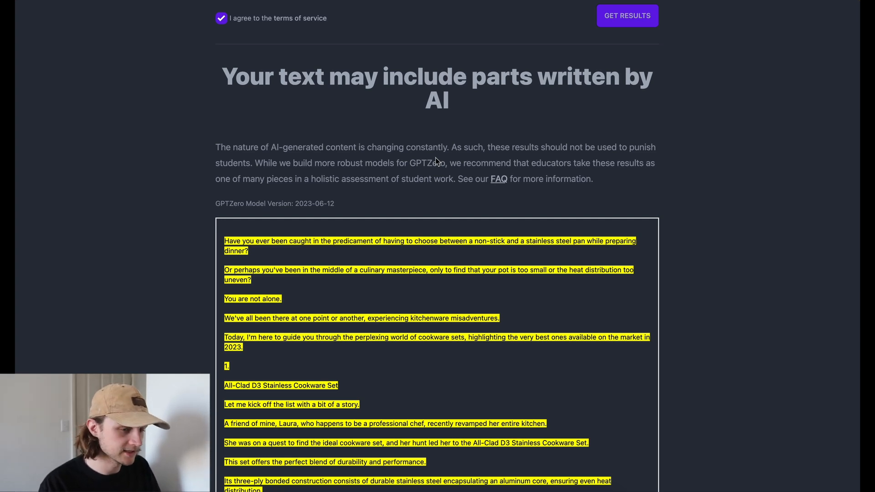
scroll(up, 3)
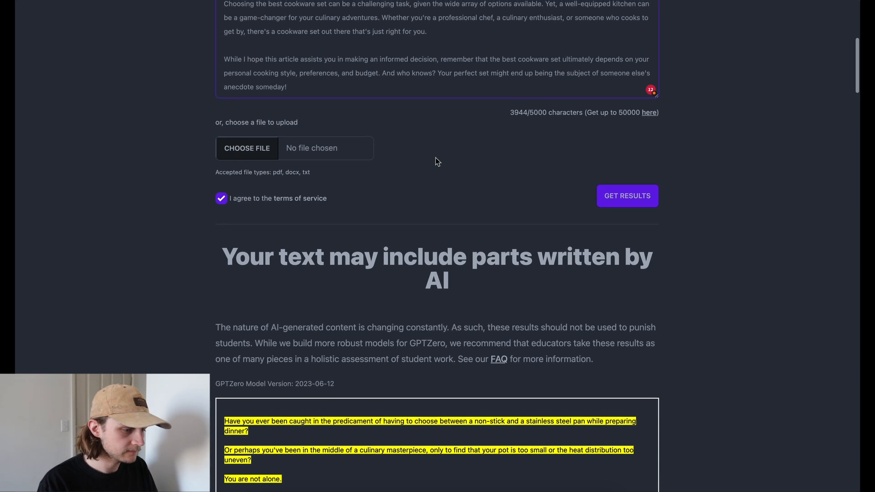
scroll(up, 3)
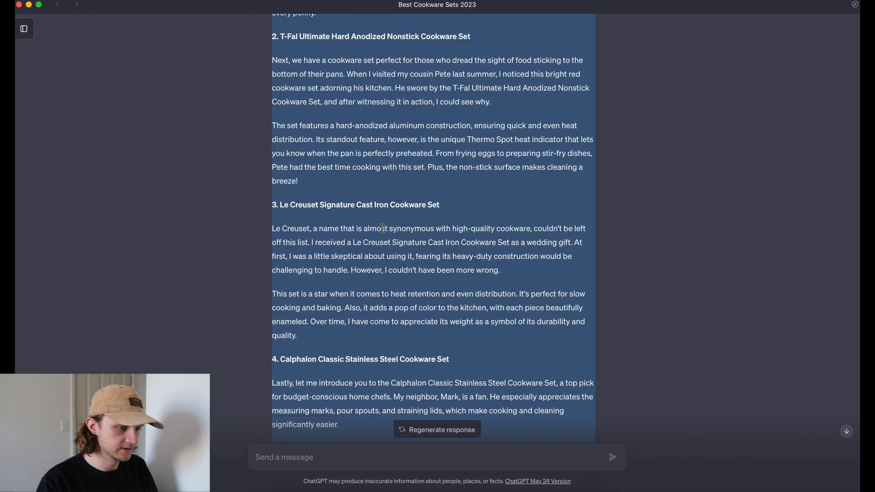
Paraphrase the All-Clad durability paragraph in QuillBot's Standard mode
scroll(up, 3)
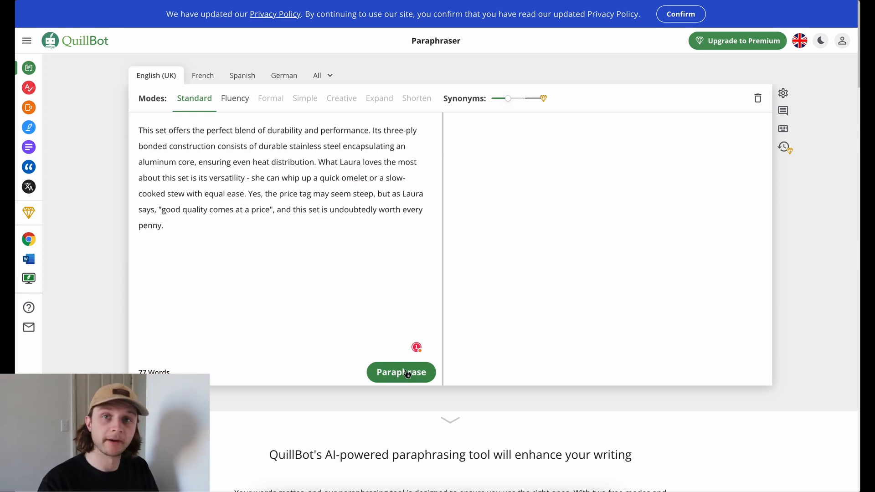
click(401, 372)
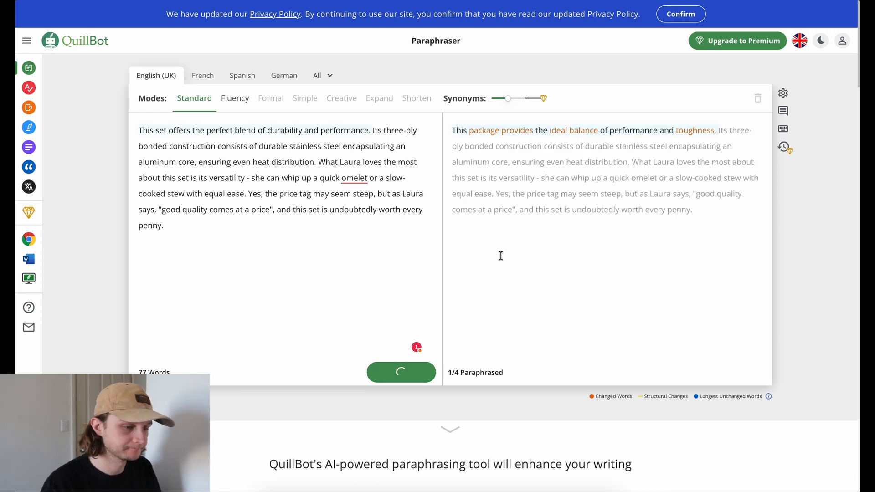
click(401, 372)
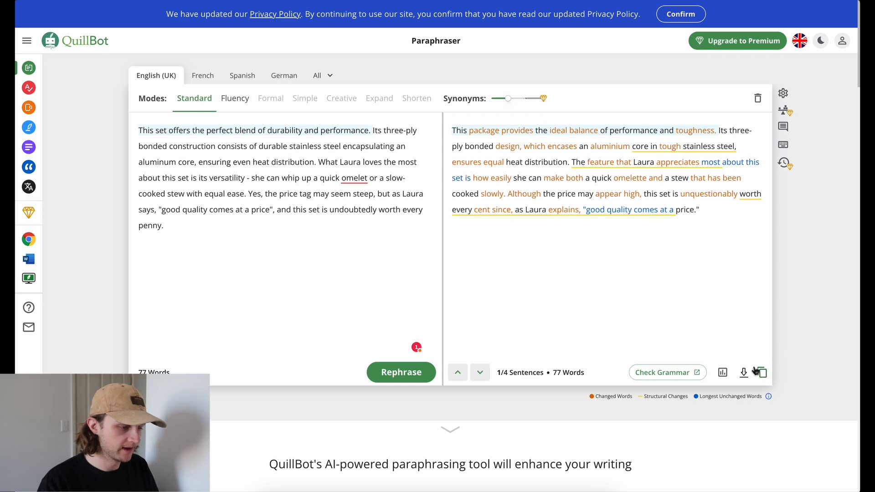
mouse_move(794, 301)
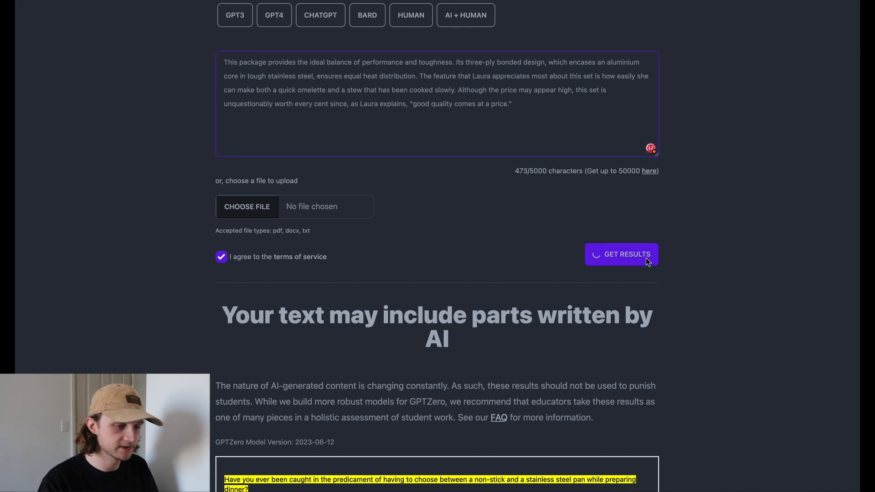
Run GPTZero on the QuillBot paragraph, getting an entirely-human verdict with perplexity 65.000
click(627, 254)
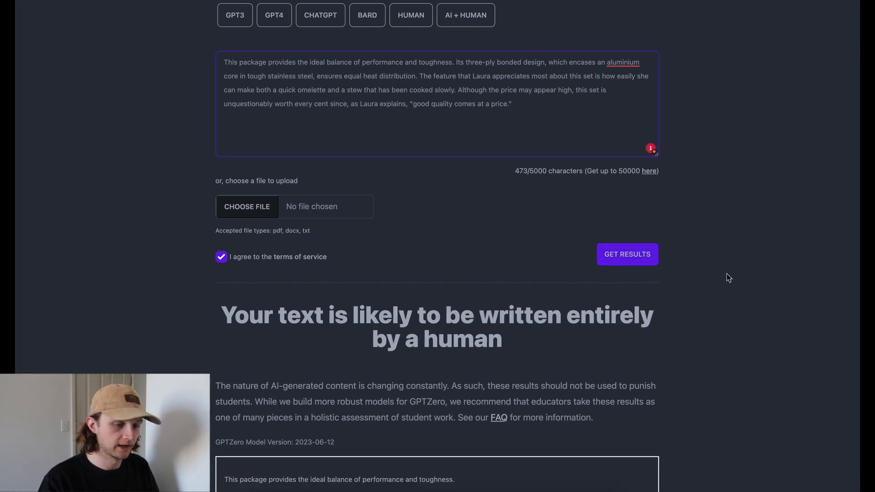
scroll(down, 3)
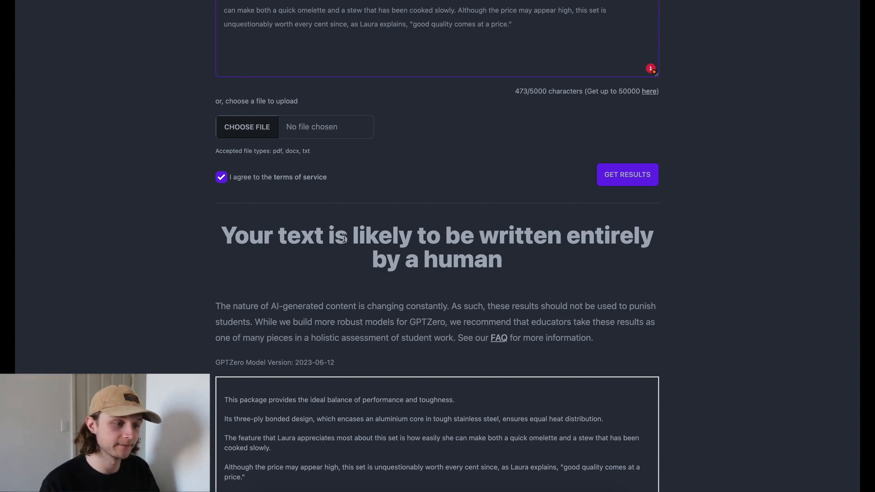
mouse_move(585, 302)
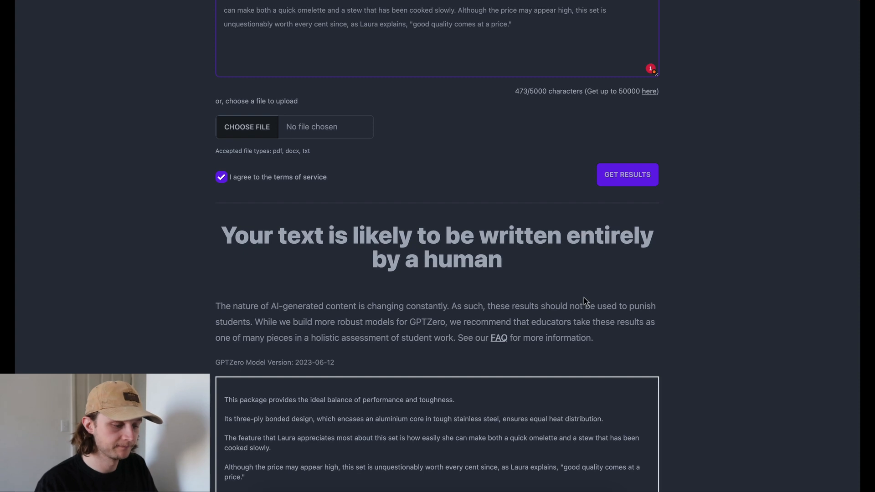
scroll(down, 3)
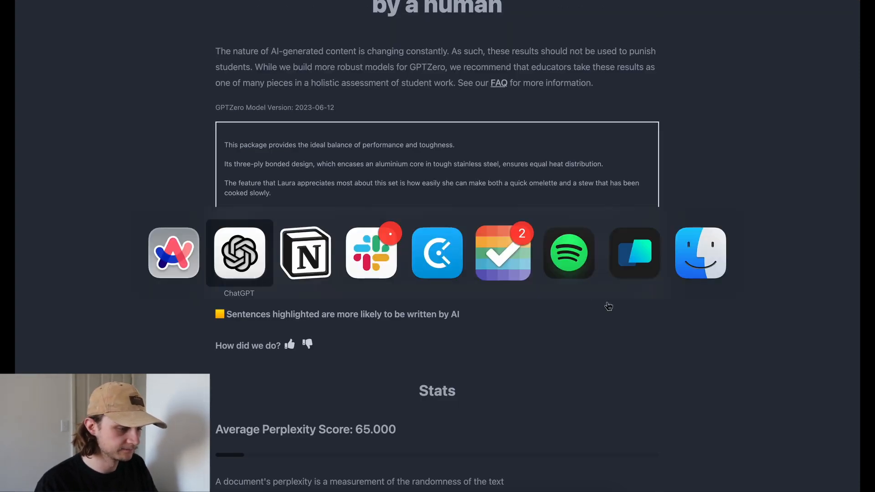
In a fresh GPT-3.5 chat, request 'please write me an article about cookware' and get the response
click(238, 252)
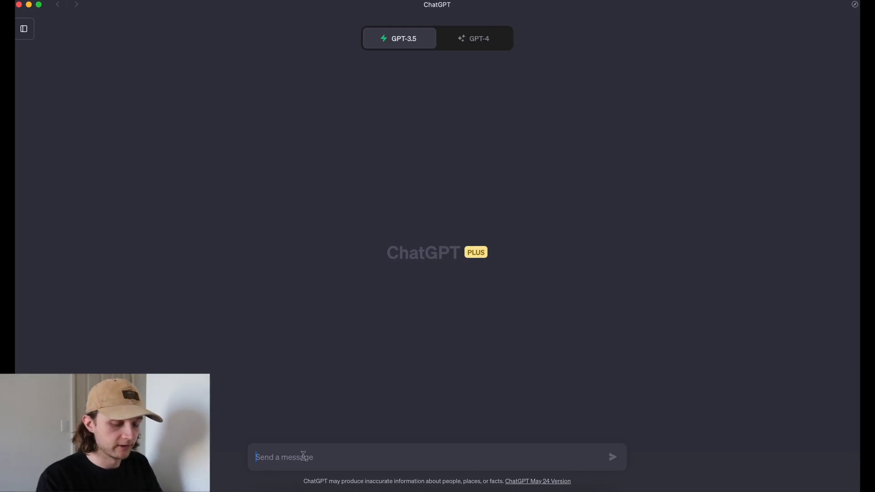
text(please write me an article about cookware)
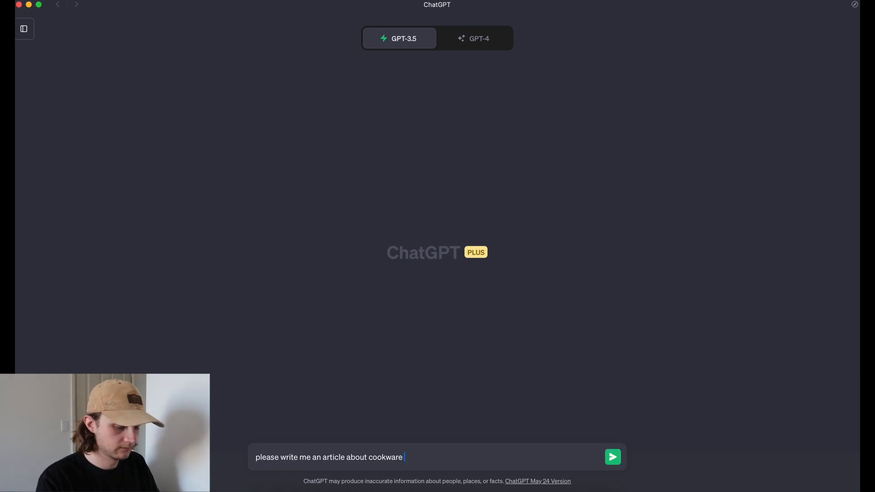
click(613, 457)
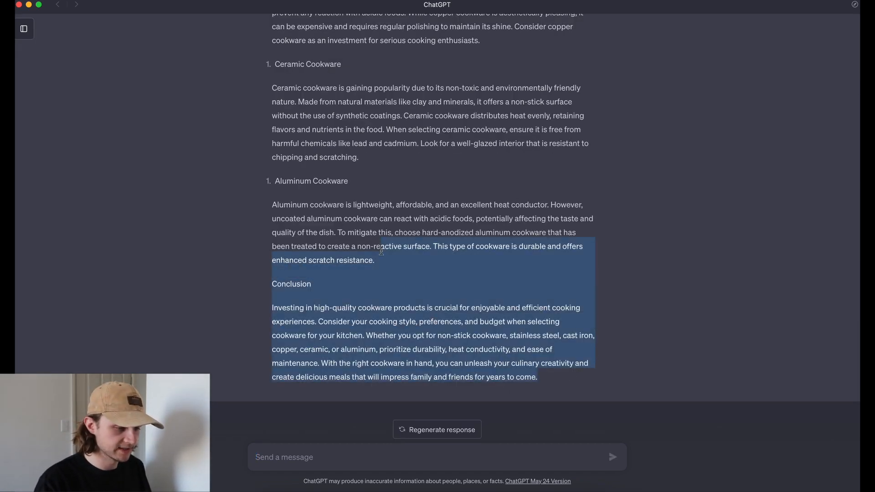
scroll(up, 3)
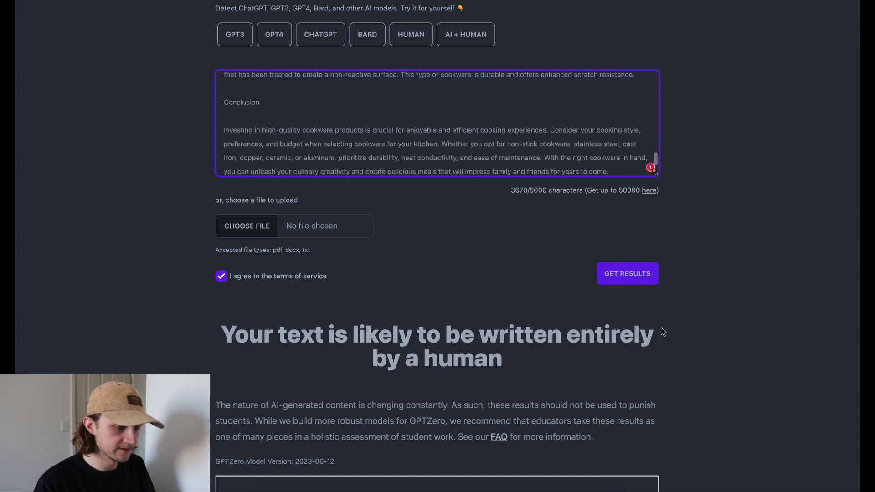
Get GPTZero's result on the GPT-3.5 cookware article and review the flagged introduction and non-stick sentences
click(626, 274)
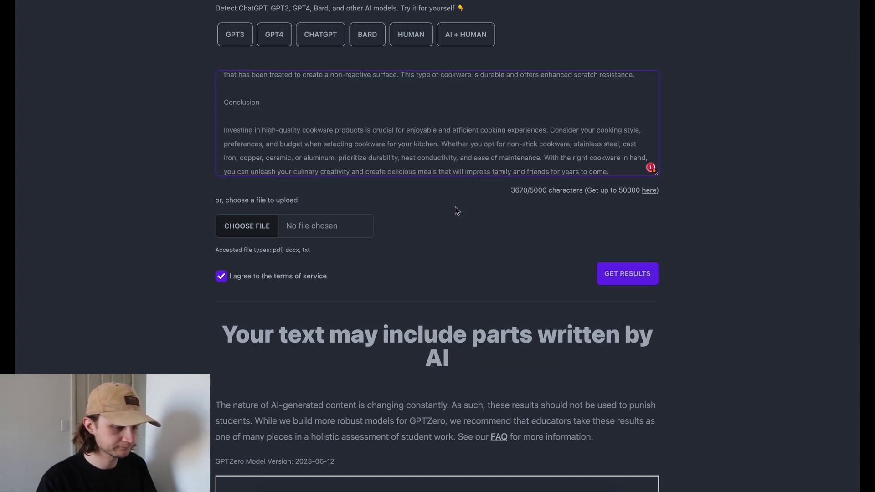
scroll(down, 3)
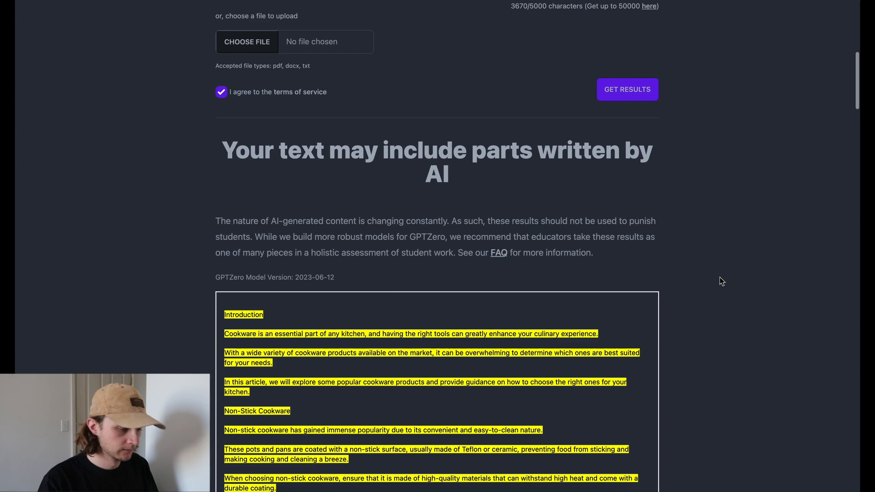
scroll(down, 3)
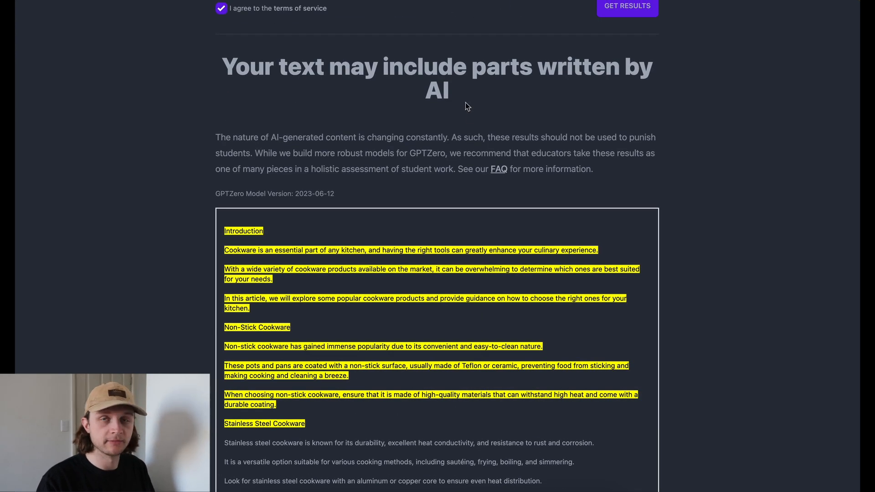
scroll(down, 3)
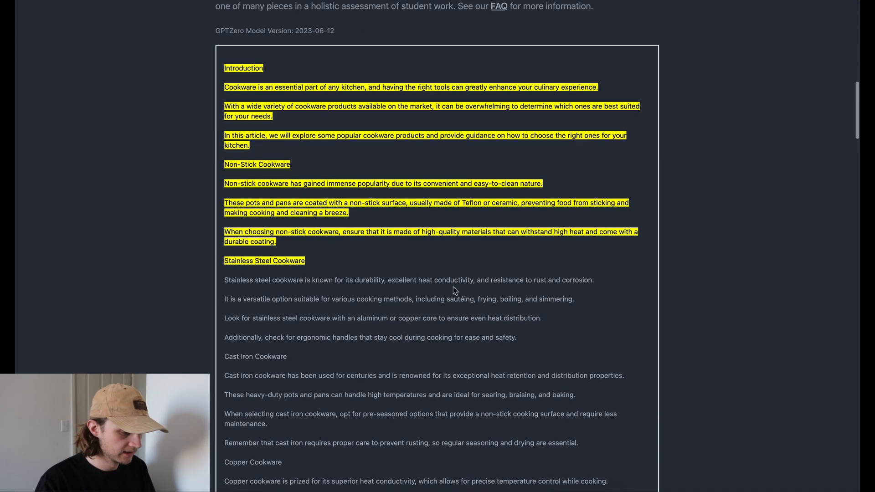
scroll(down, 3)
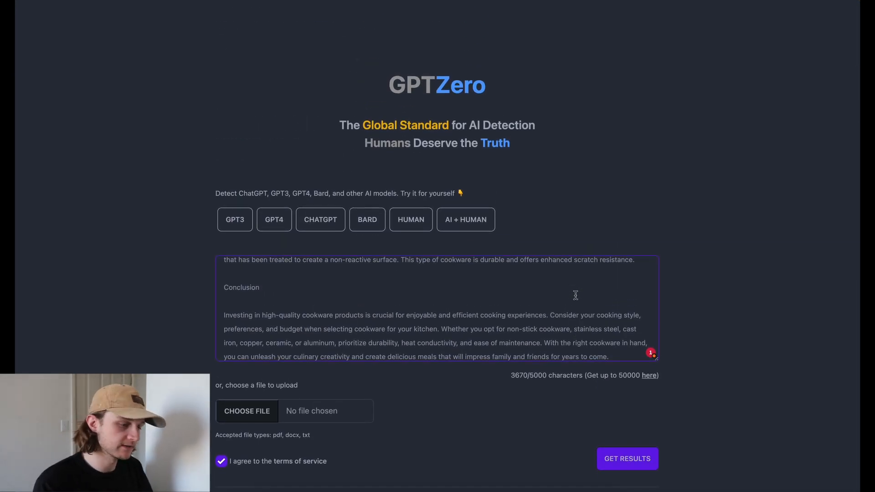
mouse_move(706, 314)
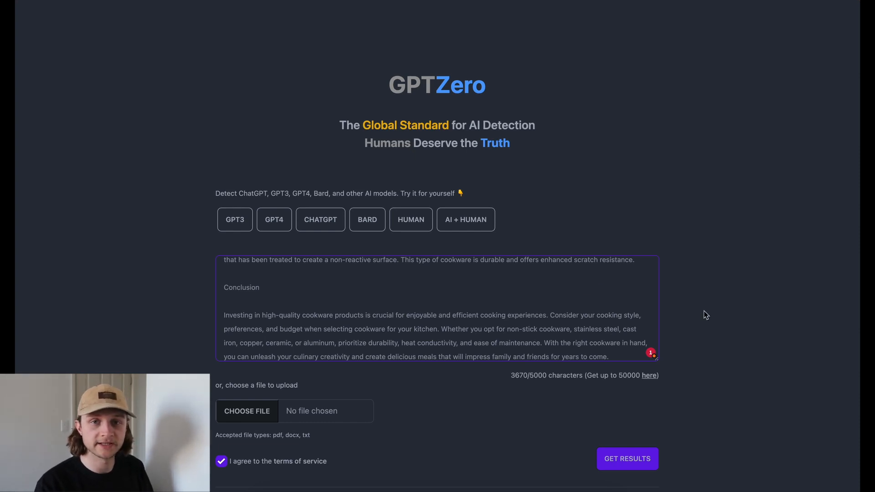
mouse_move(625, 192)
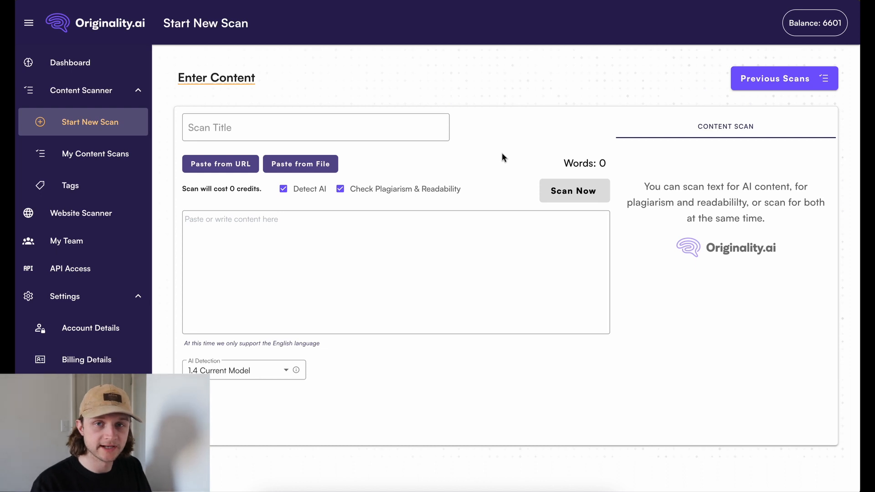
mouse_move(343, 183)
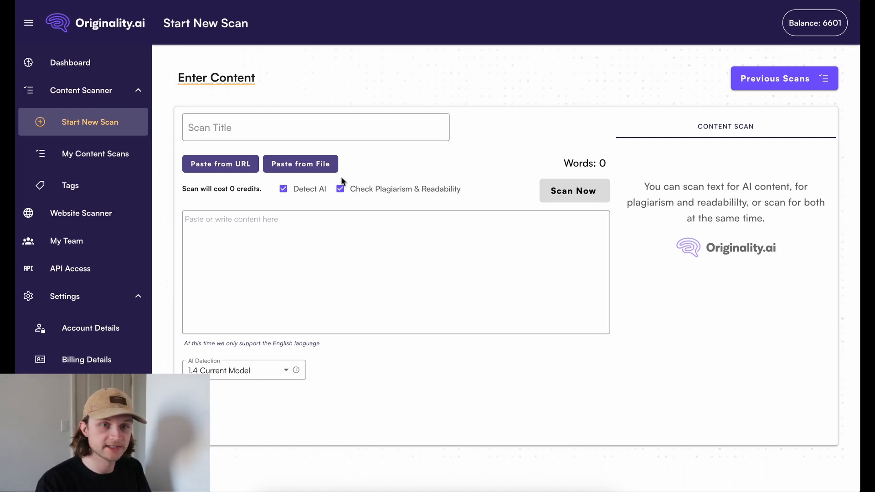
mouse_move(368, 195)
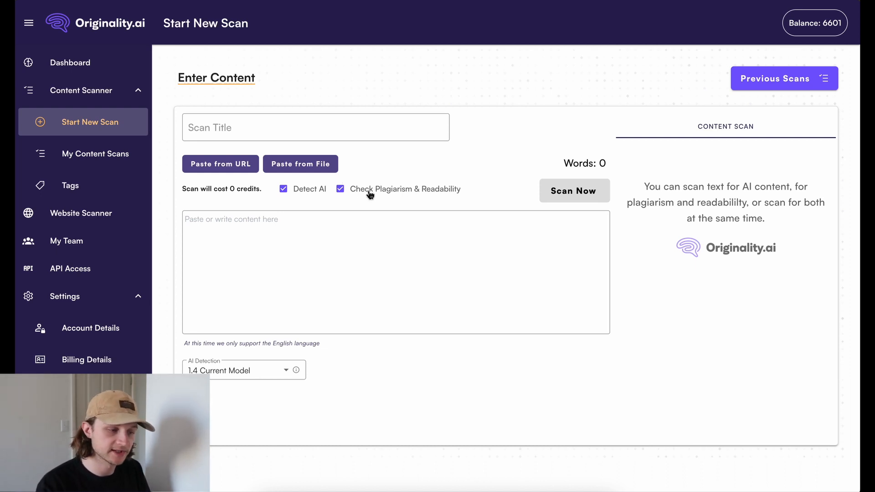
mouse_move(420, 198)
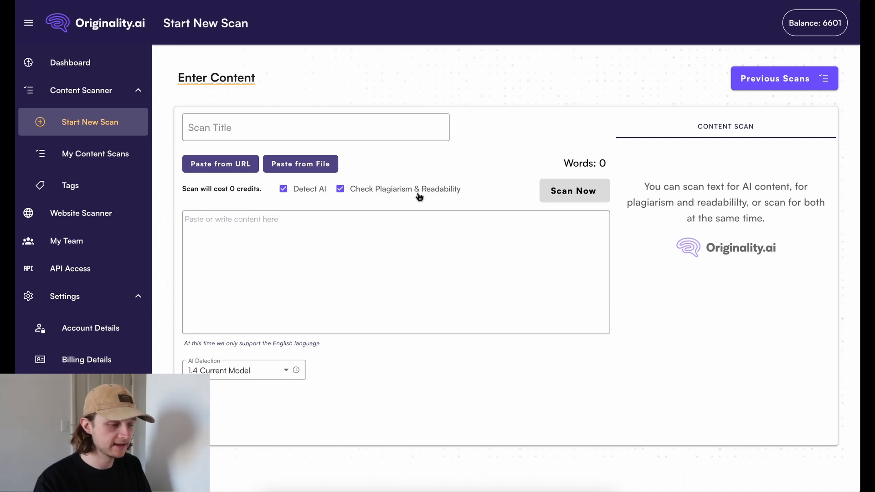
Turn off the plagiarism and readability check and scan the 903-word Food Network article for AI only
click(340, 189)
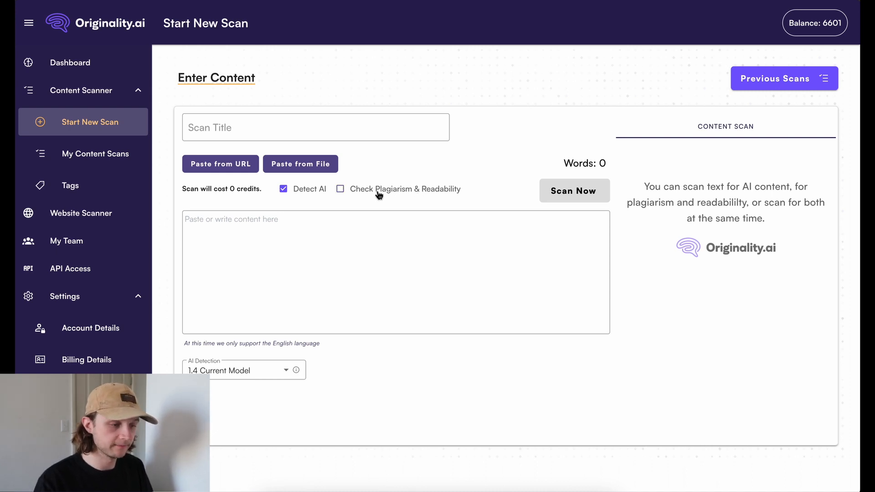
mouse_move(352, 417)
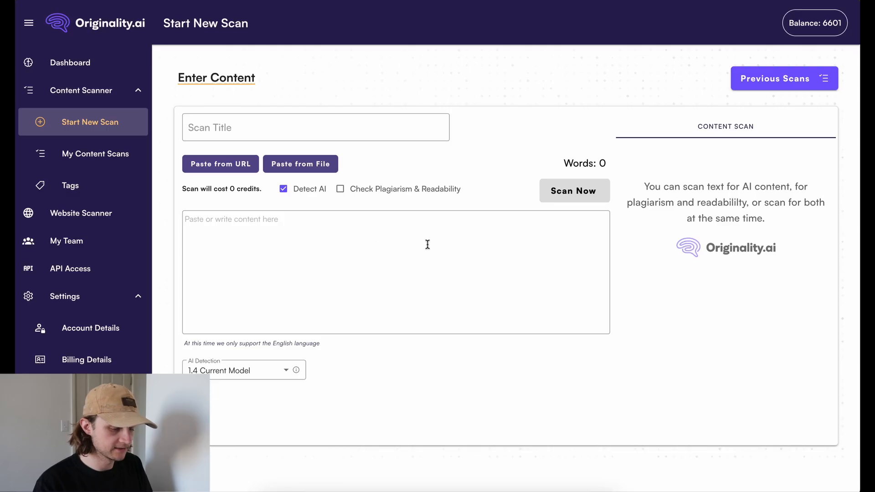
click(574, 190)
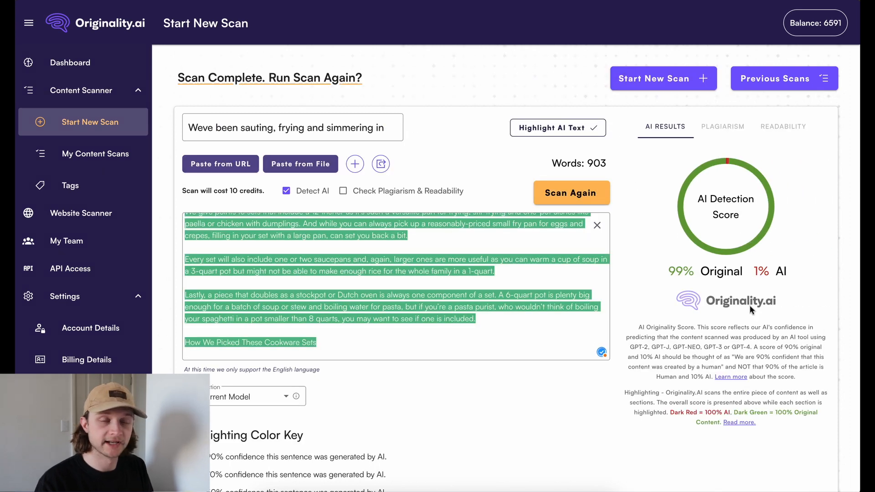
mouse_move(680, 258)
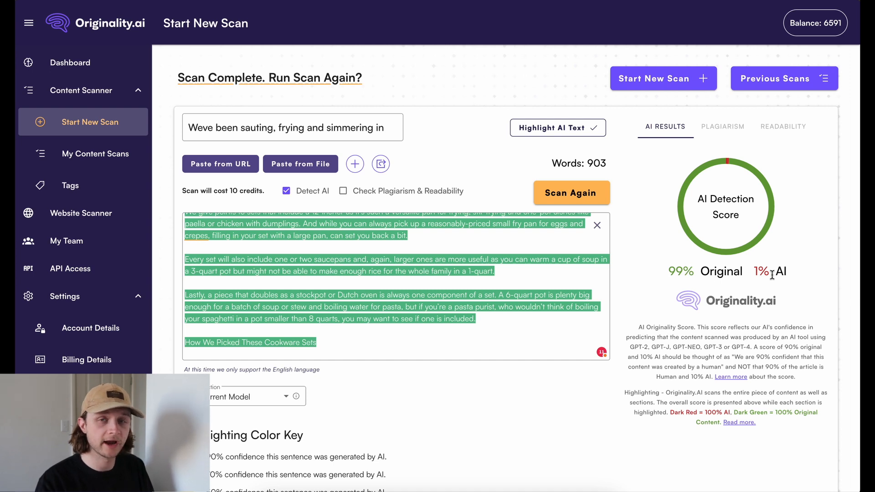
mouse_move(774, 274)
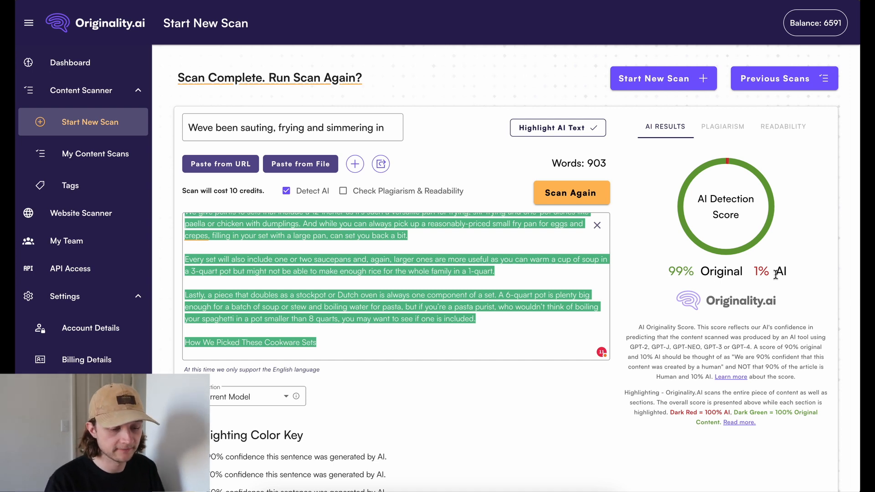
mouse_move(647, 274)
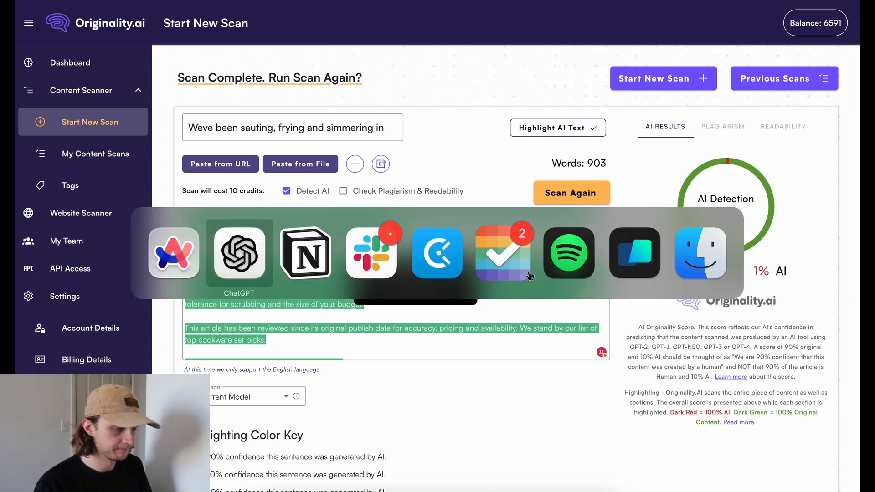
Start a new scan and check the 476-word GreenPan and Cuisinart cookware article for AI
click(238, 253)
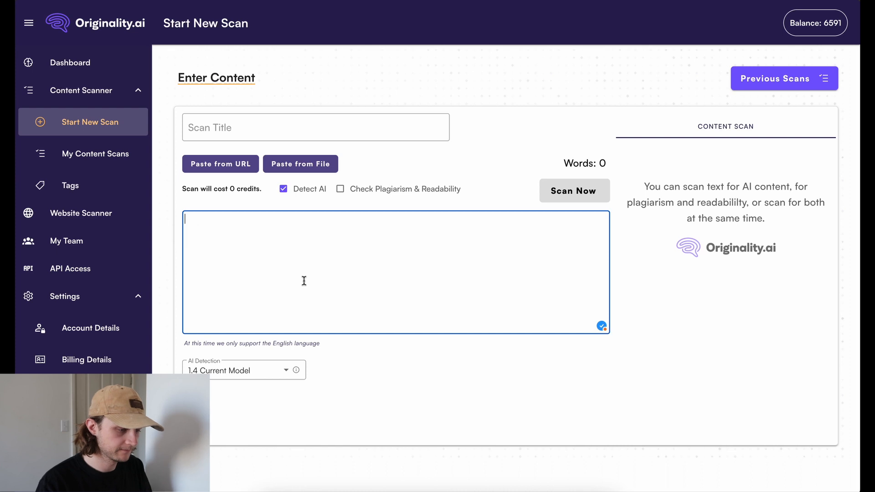
click(574, 191)
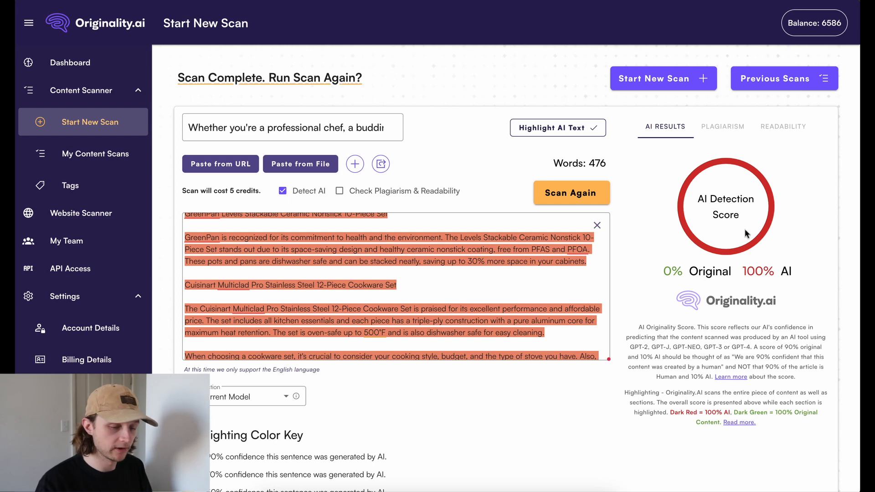
mouse_move(700, 226)
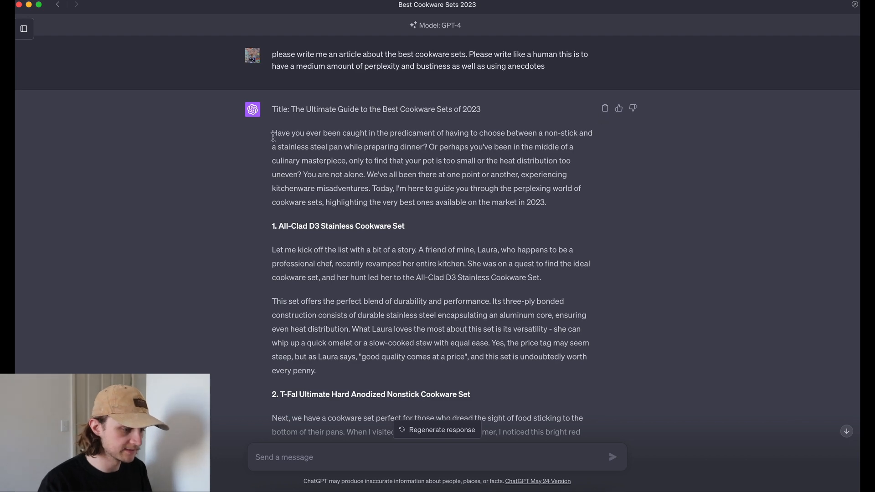
Review the 645-word GPT-4 anecdote-style cookware guide scored 0% original, 100% AI
scroll(down, 3)
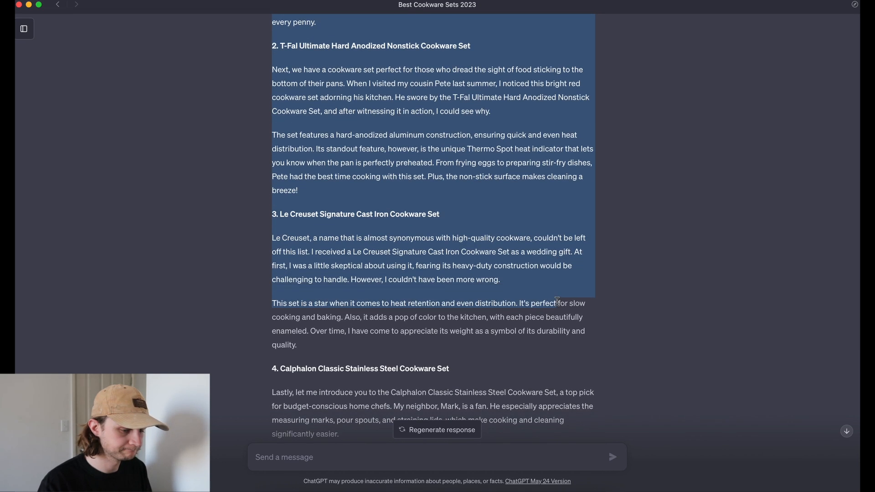
scroll(down, 3)
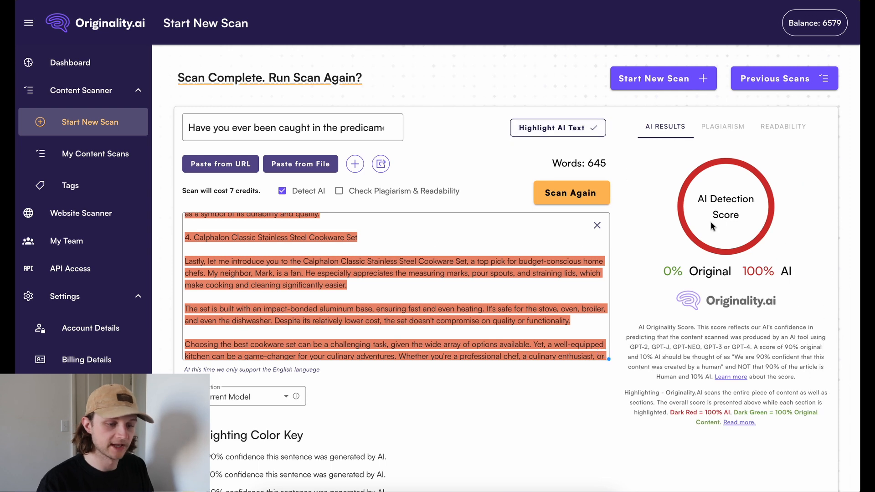
mouse_move(759, 260)
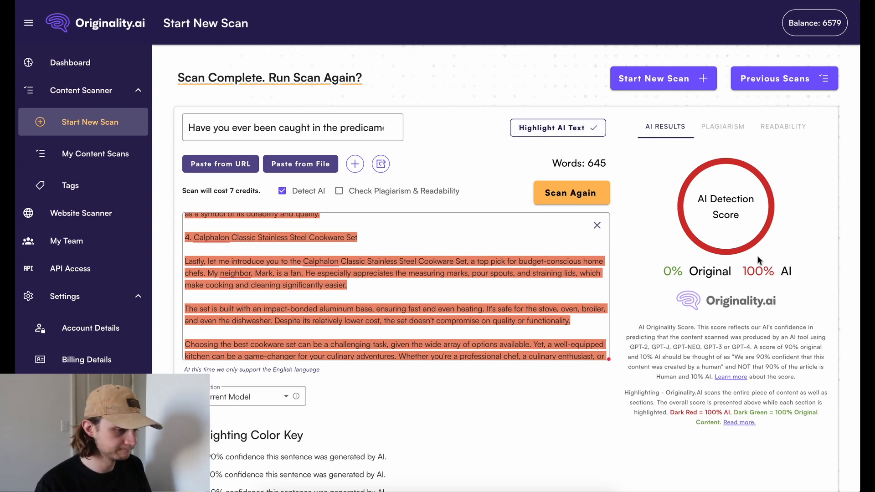
mouse_move(363, 262)
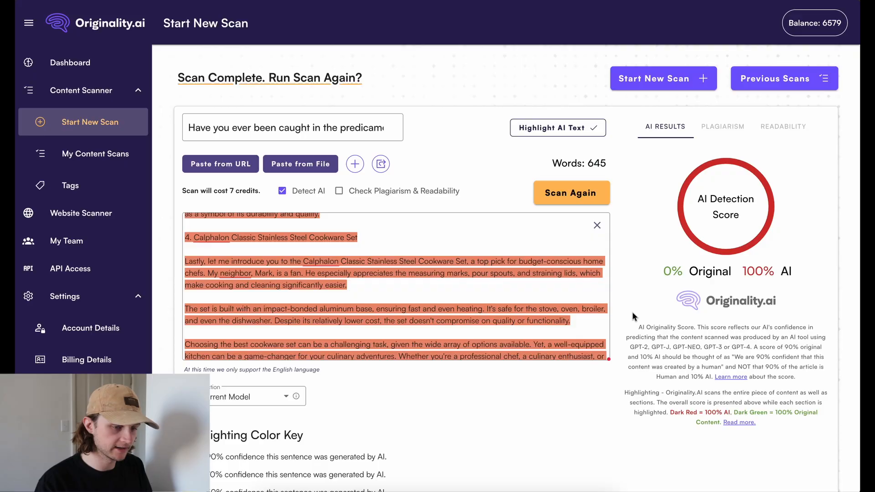
Start a new scan and check the 77-word paraphrased Laura paragraph, rated 100% AI
click(663, 78)
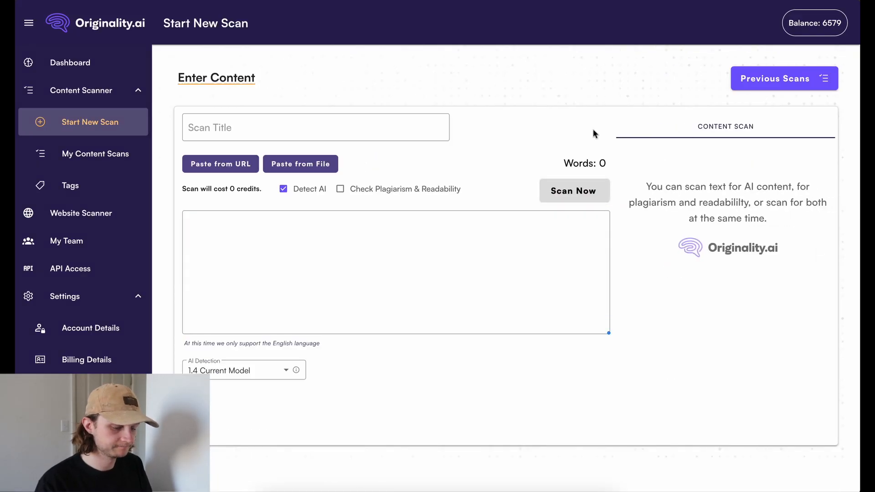
click(574, 190)
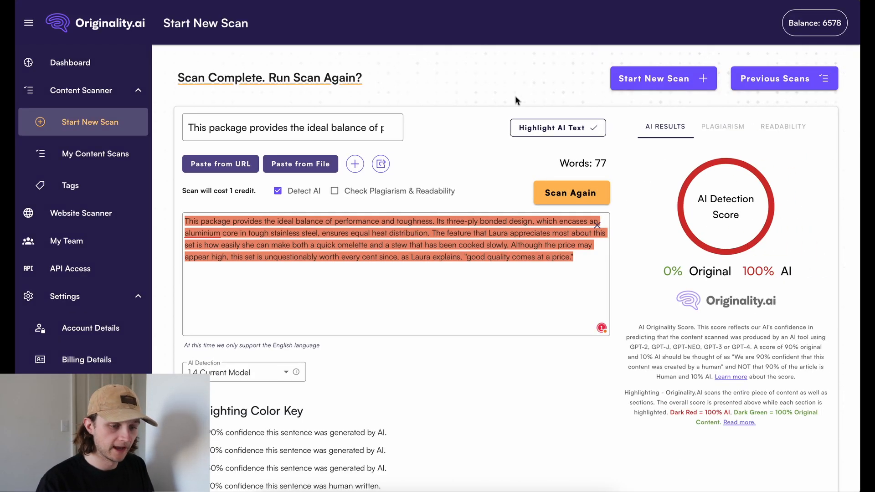
mouse_move(718, 211)
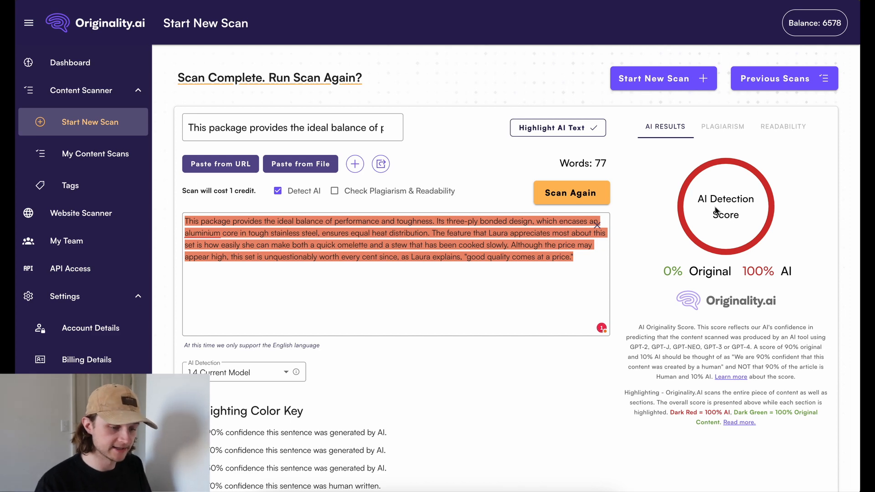
mouse_move(493, 310)
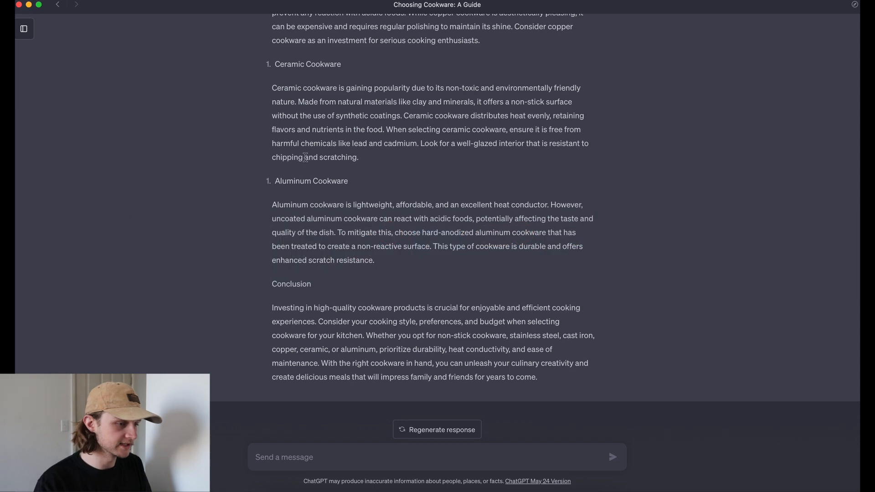
Copy the 528-word GPT-3.5 cookware guide from ChatGPT and start scanning it for AI
scroll(up, 3)
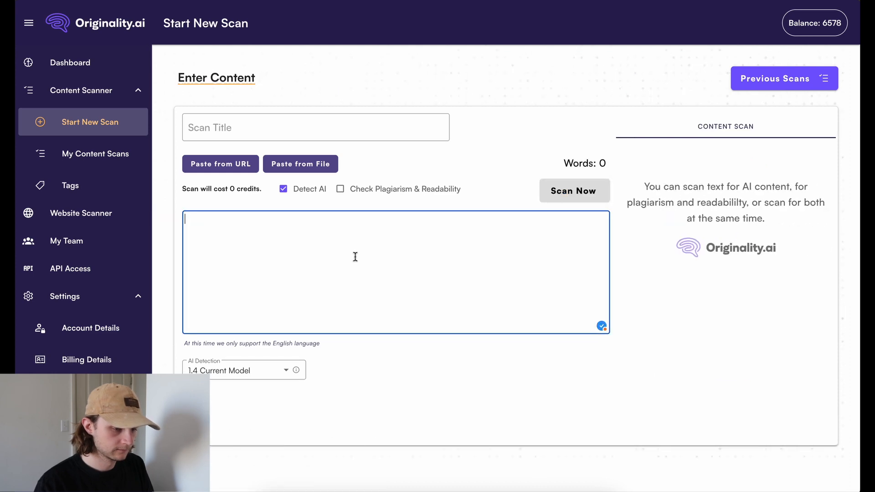
click(573, 191)
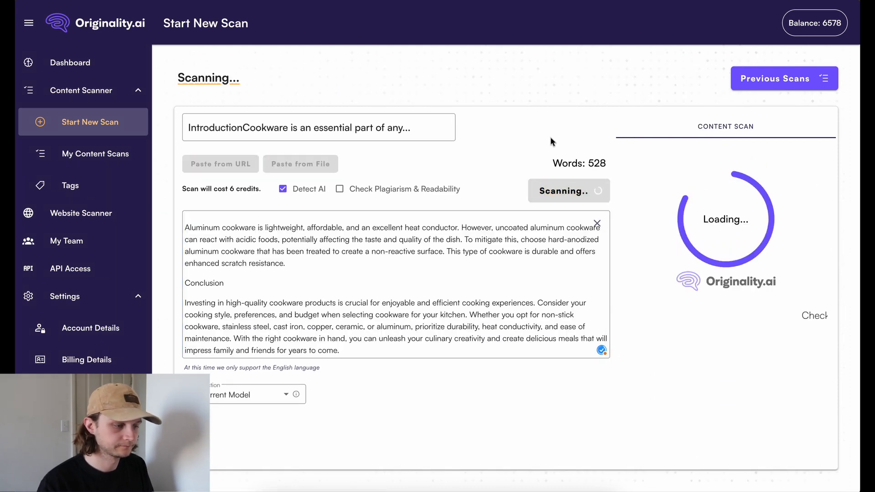